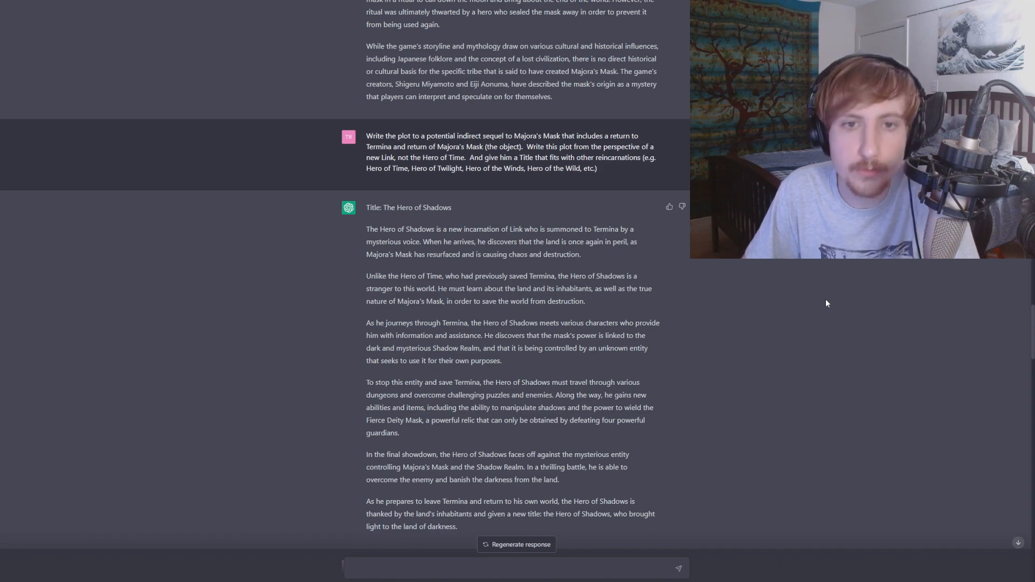
{"action": "mouse_move", "coordinate": [827, 298]}
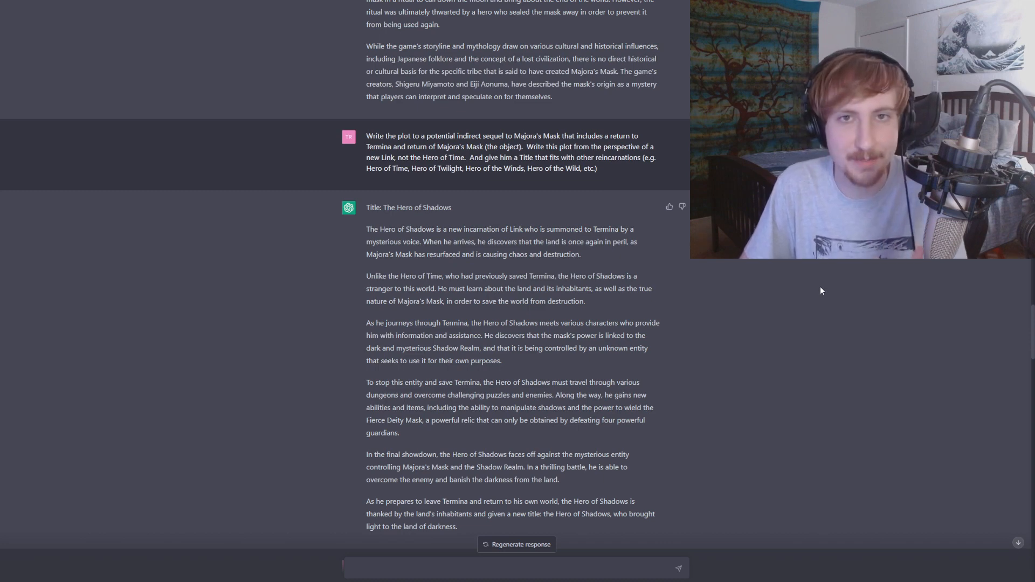
{"action": "mouse_move", "coordinate": [627, 262]}
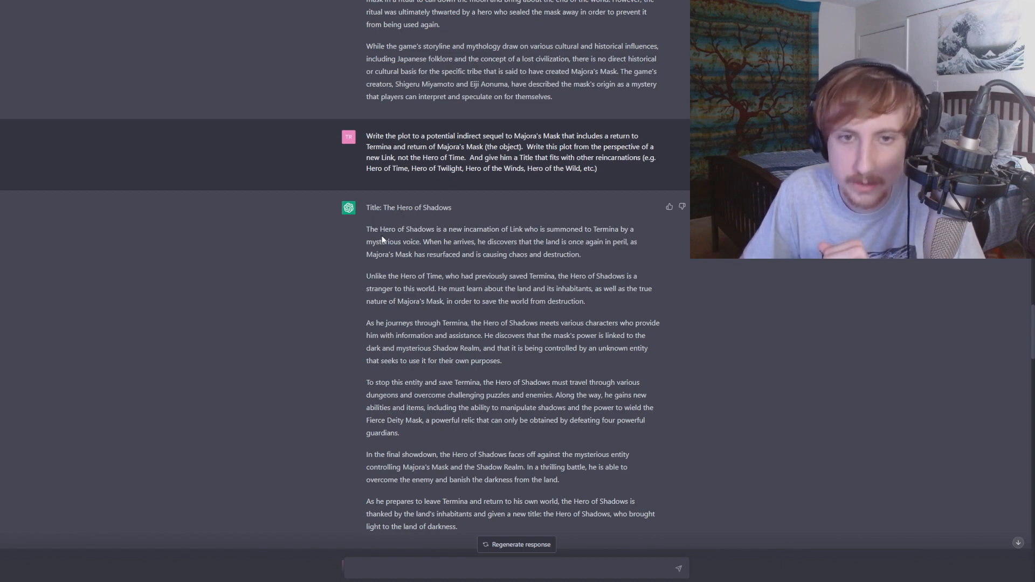
- Scroll down past The Hero of Shadows plot to the gameplay components question
{"action": "scroll", "scroll_direction": "down", "scroll_amount": 3}
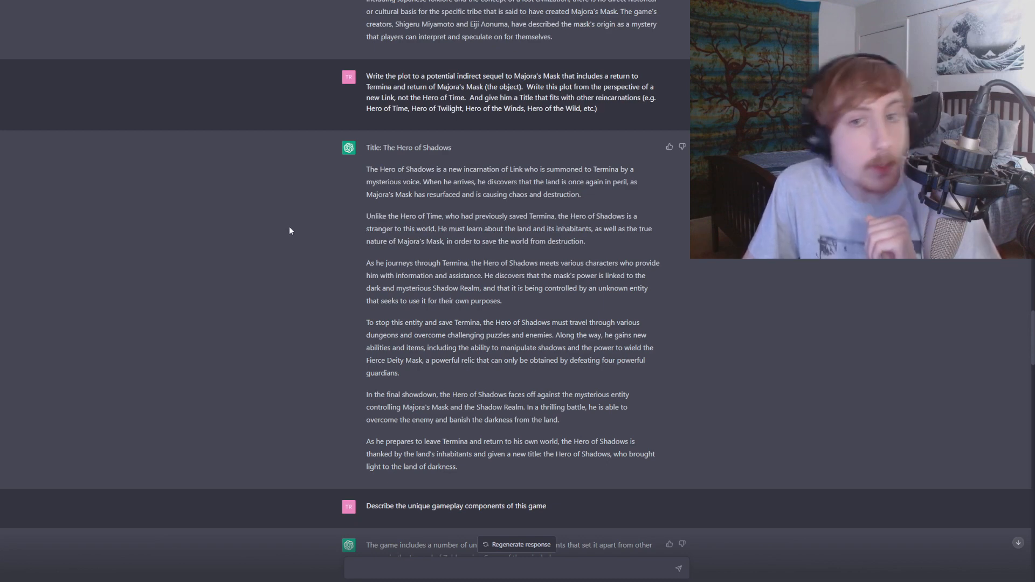
{"action": "mouse_move", "coordinate": [314, 239]}
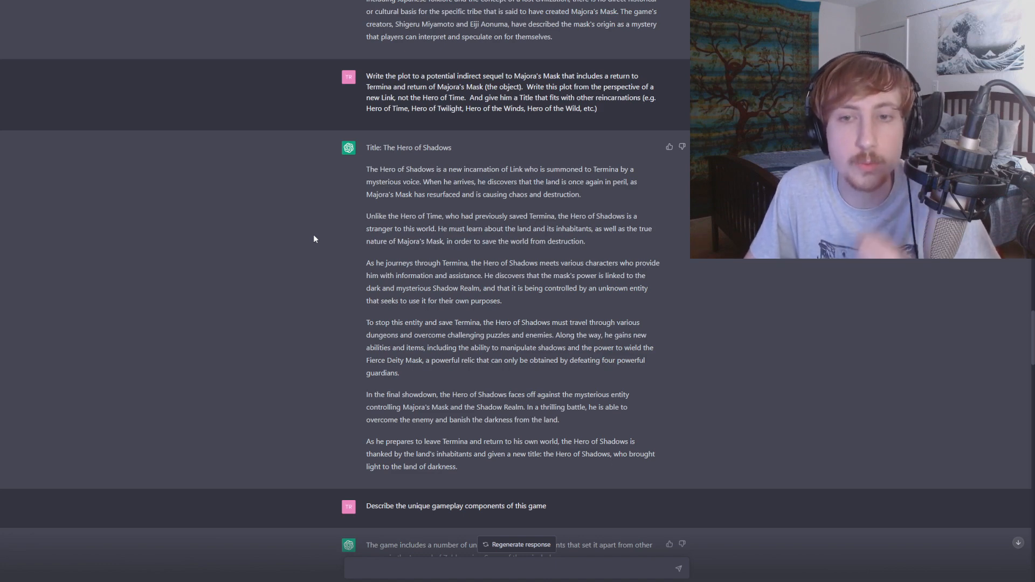
{"action": "mouse_move", "coordinate": [310, 226]}
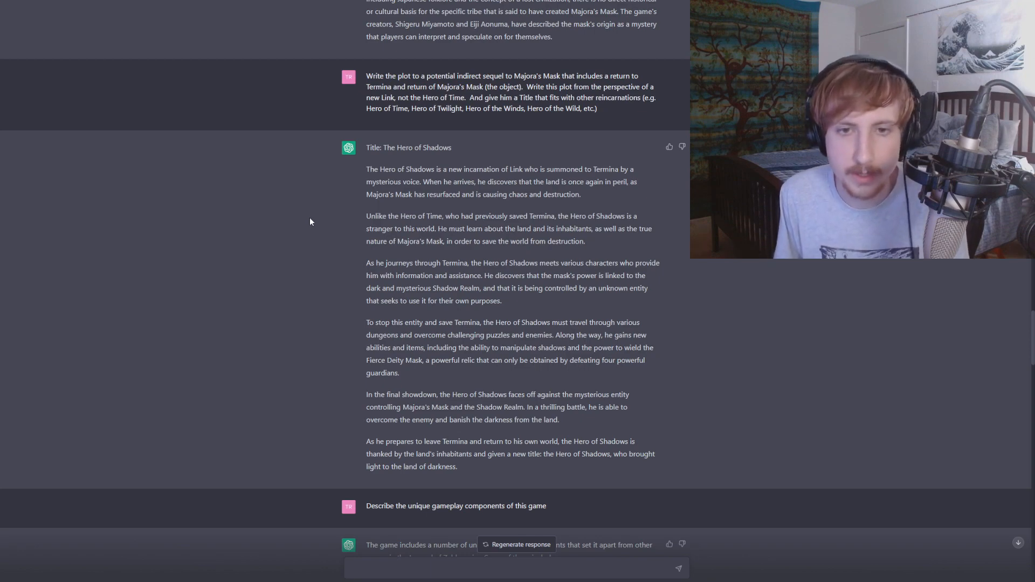
- Scroll to read Shadow Manipulation, Fierce Deity Mask and Time Manipulation gameplay components
{"action": "scroll", "scroll_direction": "down", "scroll_amount": 3}
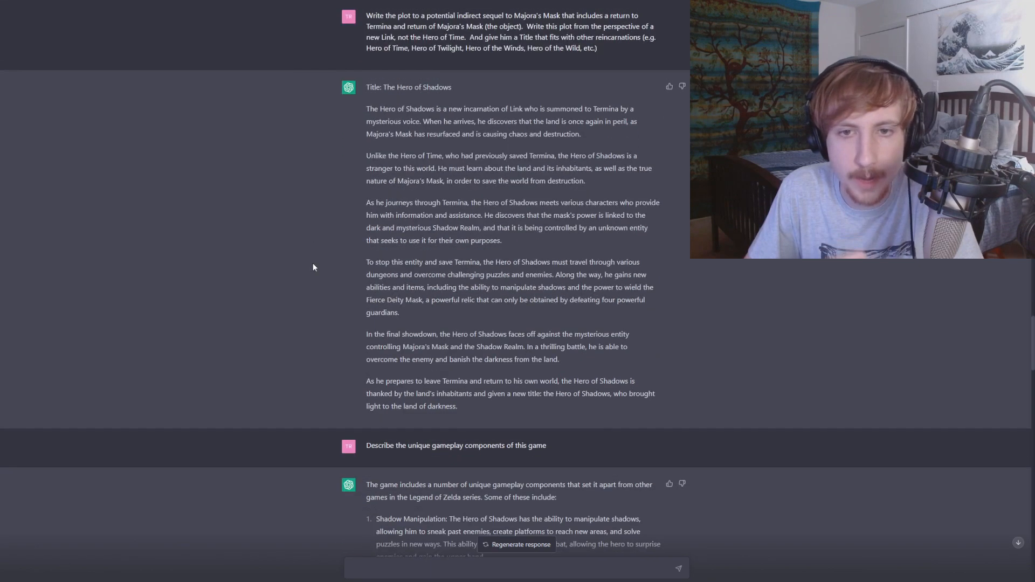
{"action": "scroll", "scroll_direction": "down", "scroll_amount": 3}
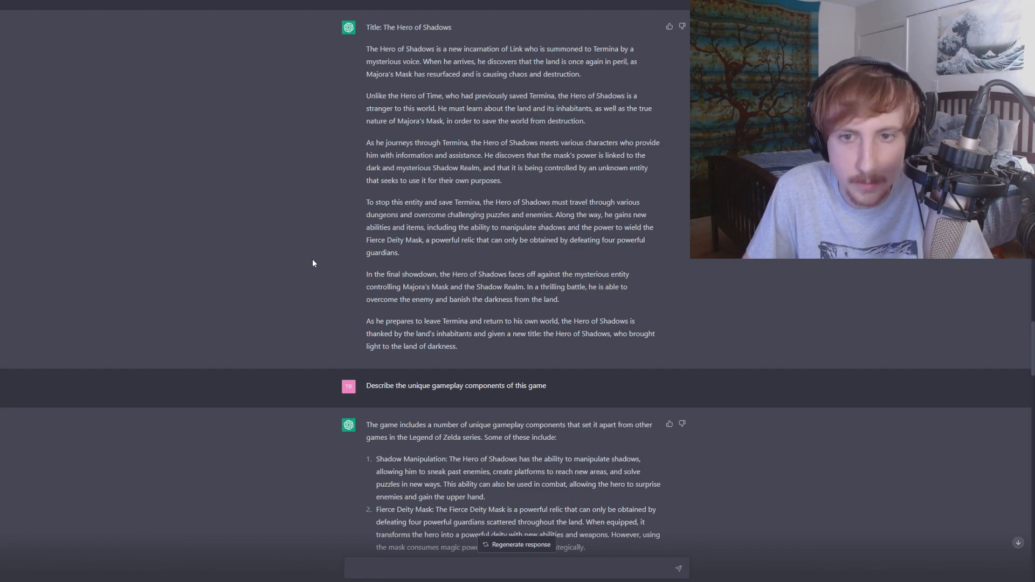
{"action": "mouse_move", "coordinate": [333, 247]}
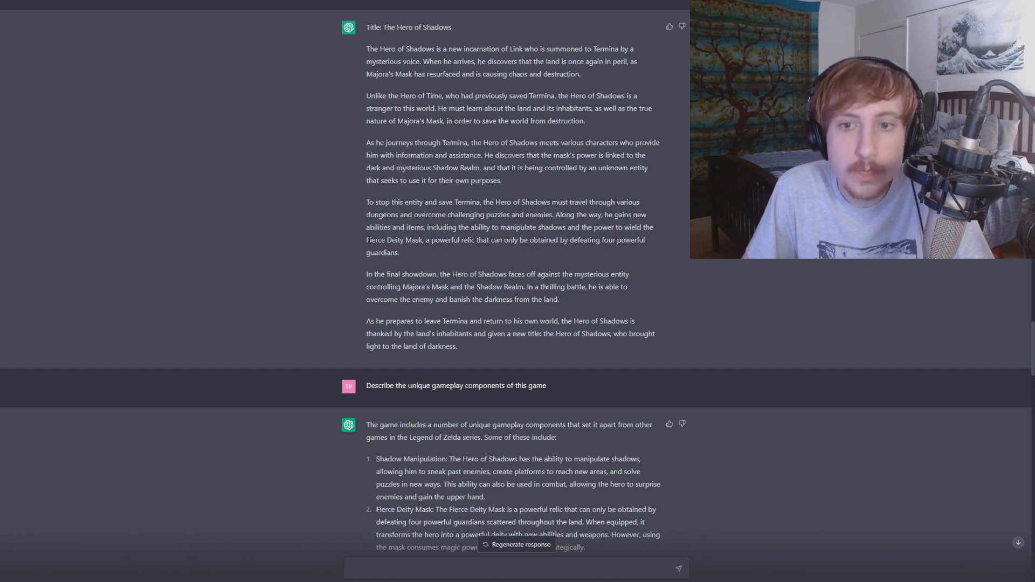
{"action": "mouse_move", "coordinate": [322, 241]}
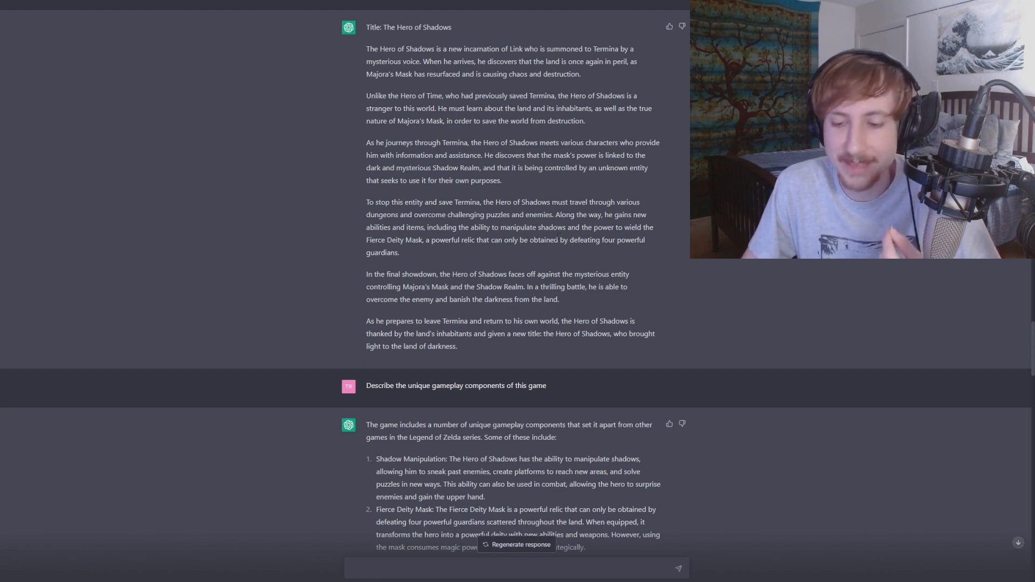
{"action": "mouse_move", "coordinate": [521, 235]}
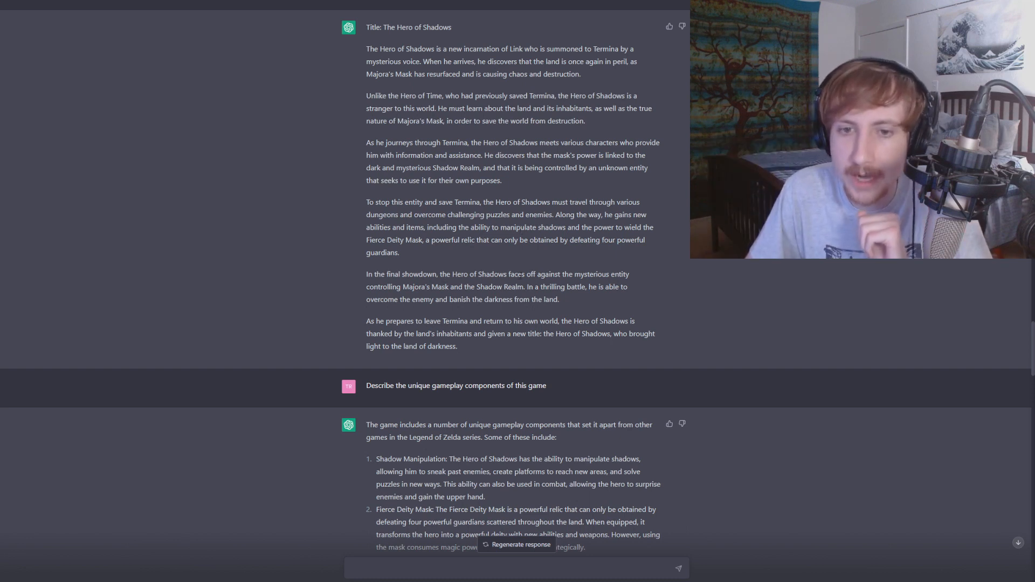
{"action": "mouse_move", "coordinate": [526, 256]}
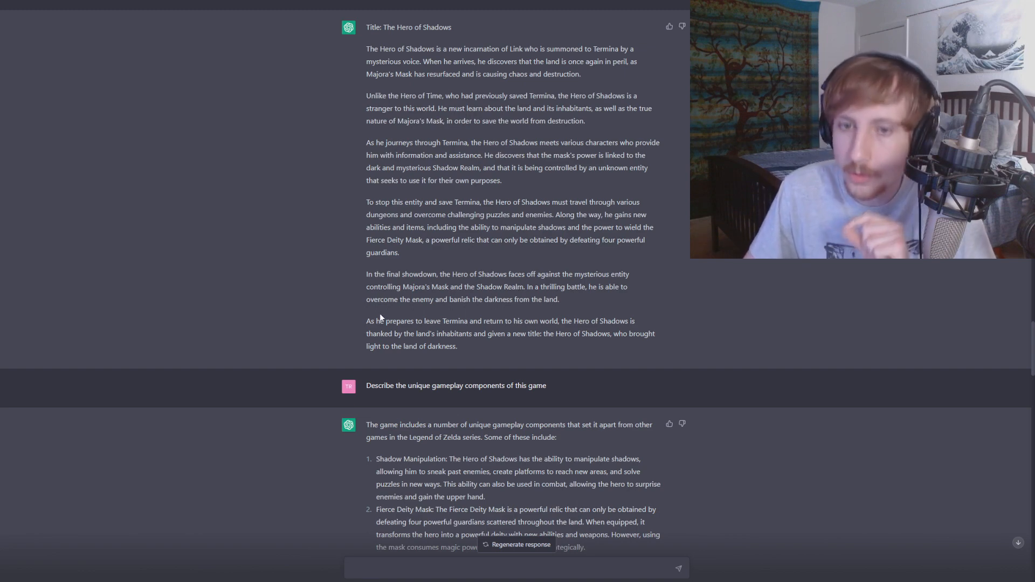
{"action": "scroll", "scroll_direction": "down", "scroll_amount": 3}
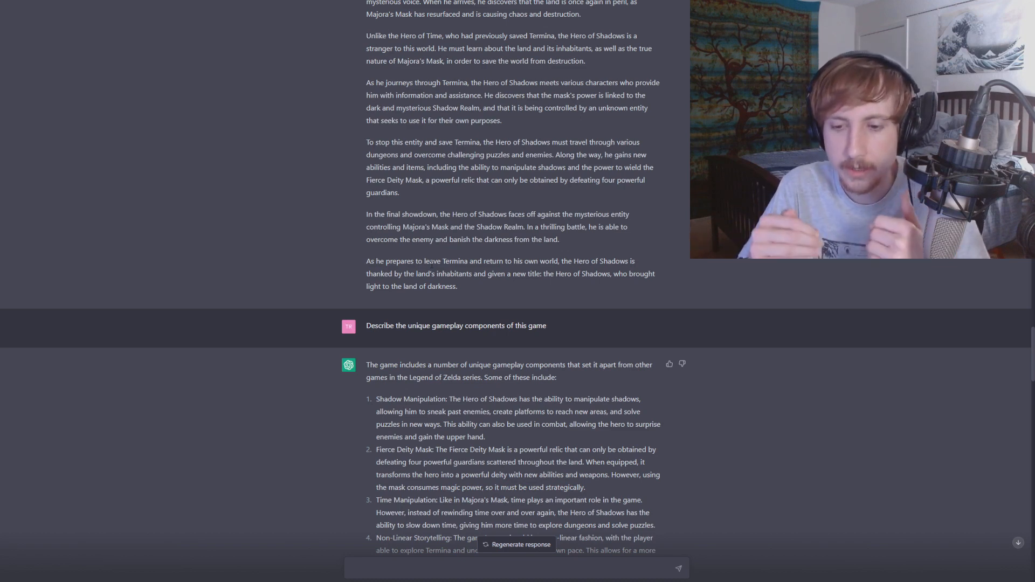
- Scroll through Cooperative Gameplay and the summary to the Termina civilizations question
{"action": "scroll", "scroll_direction": "down", "scroll_amount": 3}
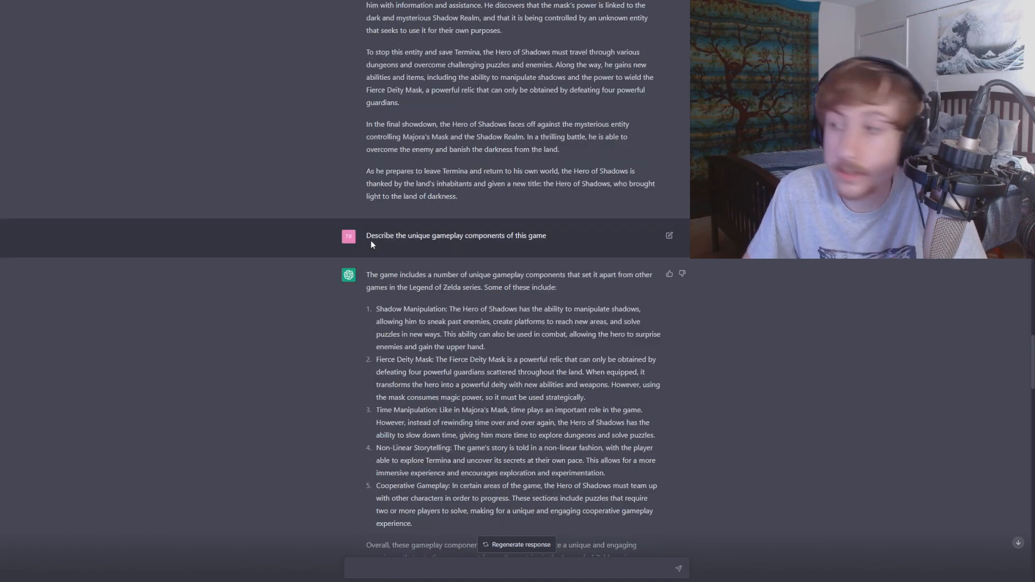
{"action": "scroll", "scroll_direction": "down", "scroll_amount": 3}
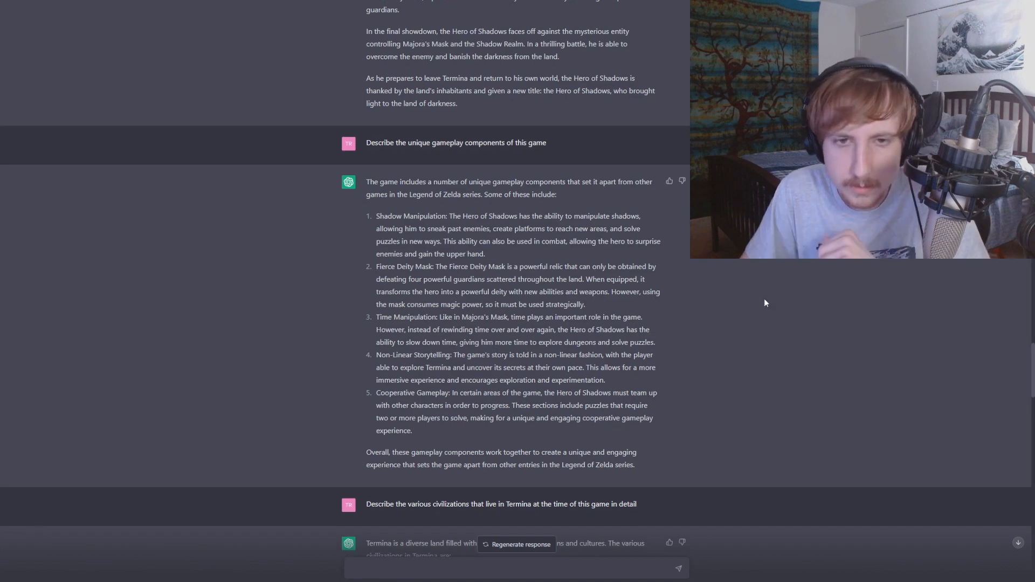
{"action": "mouse_move", "coordinate": [764, 291]}
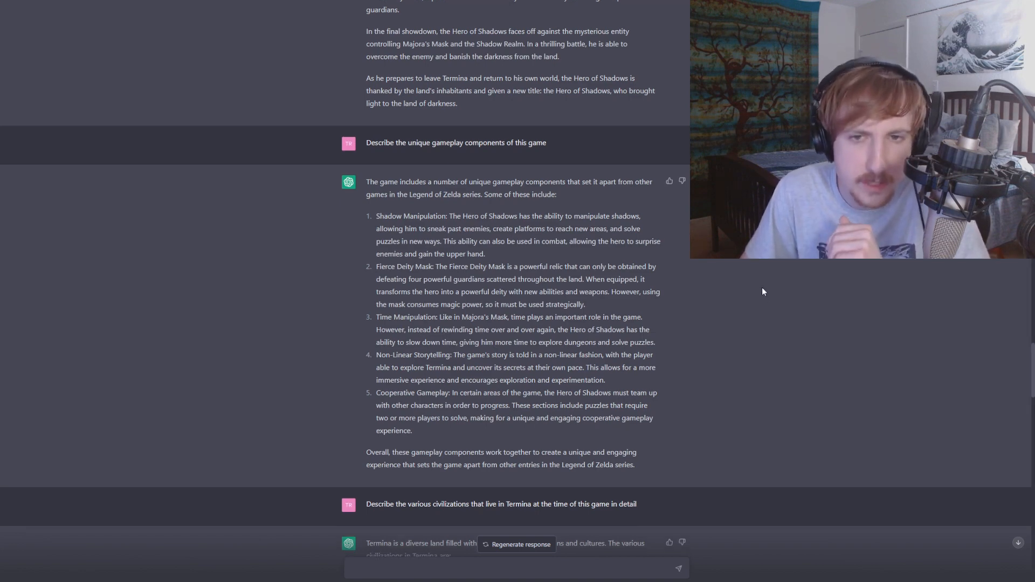
{"action": "mouse_move", "coordinate": [715, 318]}
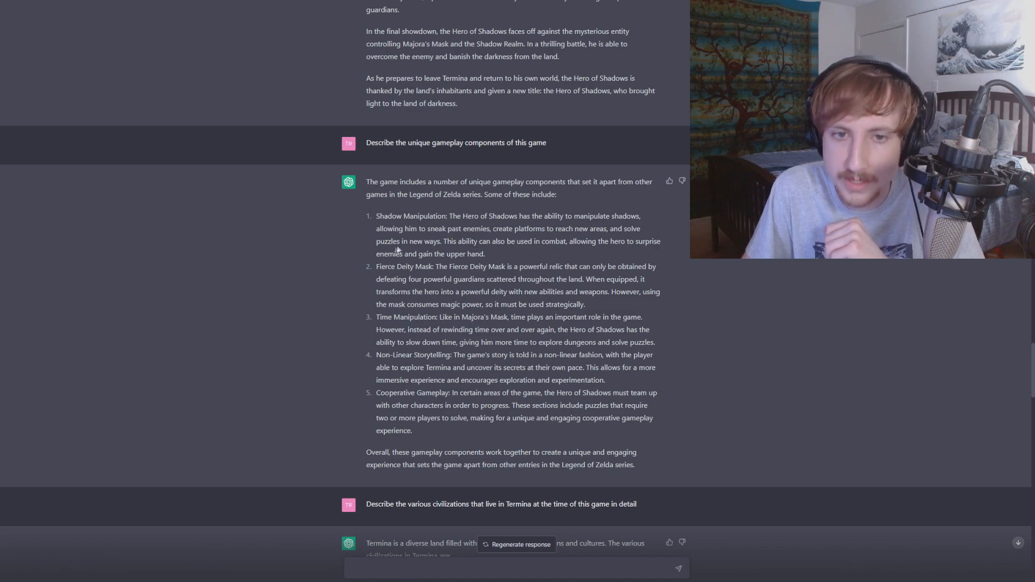
{"action": "mouse_move", "coordinate": [394, 249]}
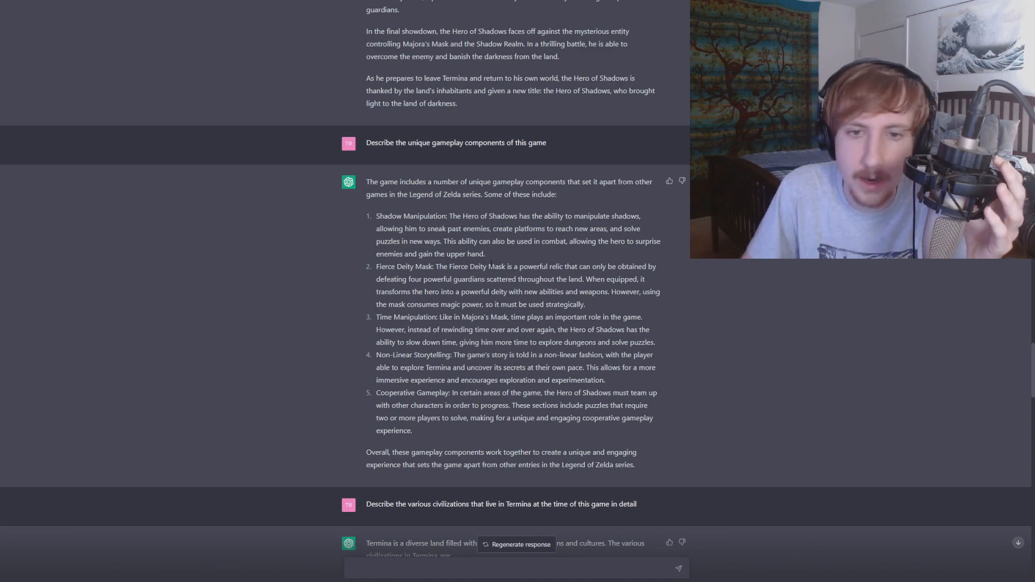
- Scroll down to the civilizations answer opening with the Hylians of Clock Town
{"action": "scroll", "scroll_direction": "down", "scroll_amount": 3}
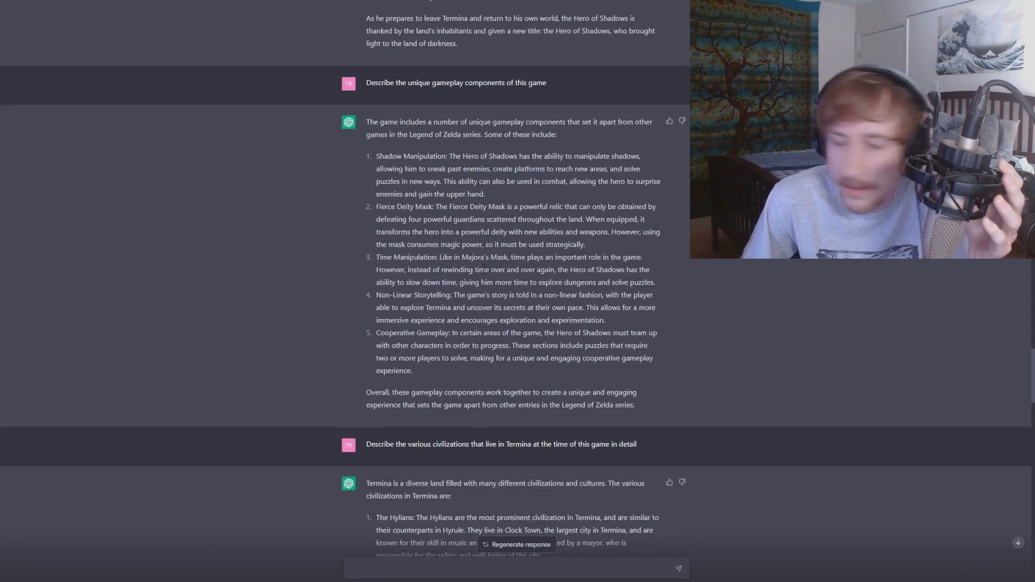
{"action": "mouse_move", "coordinate": [266, 271]}
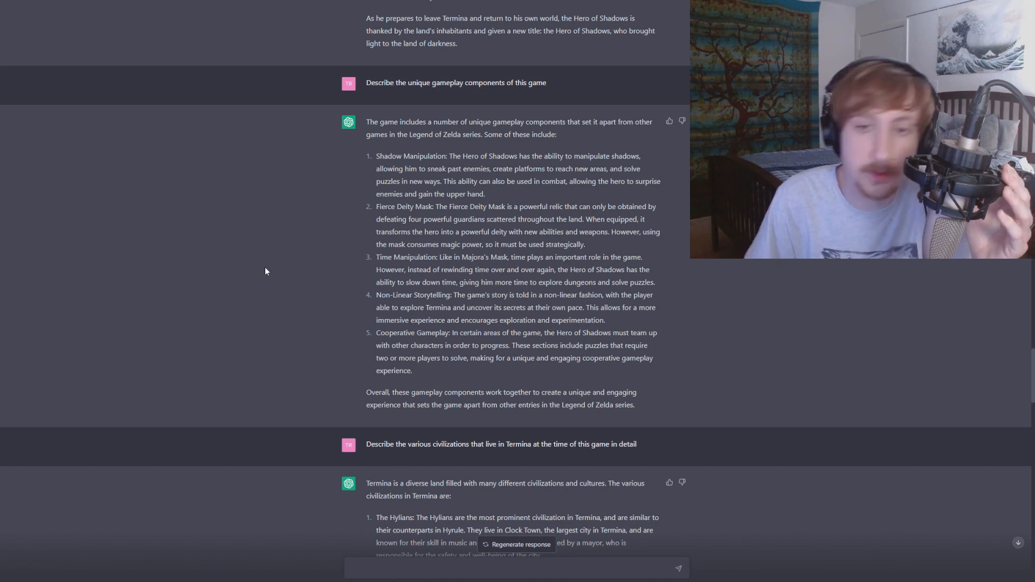
{"action": "mouse_move", "coordinate": [350, 260]}
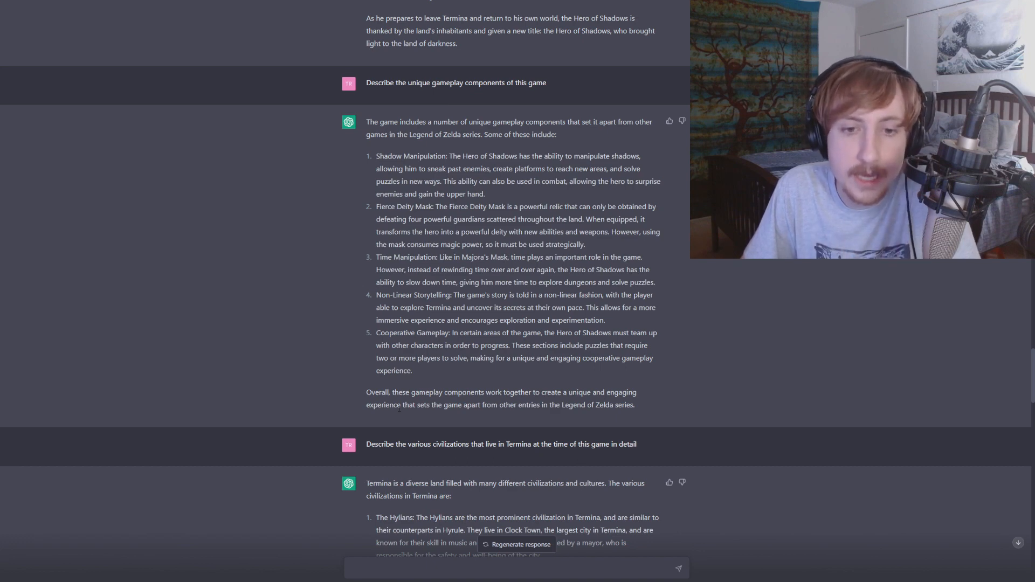
- Scroll through the civilizations list to the Fairies and the Clock Town changes reply
{"action": "scroll", "scroll_direction": "down", "scroll_amount": 3}
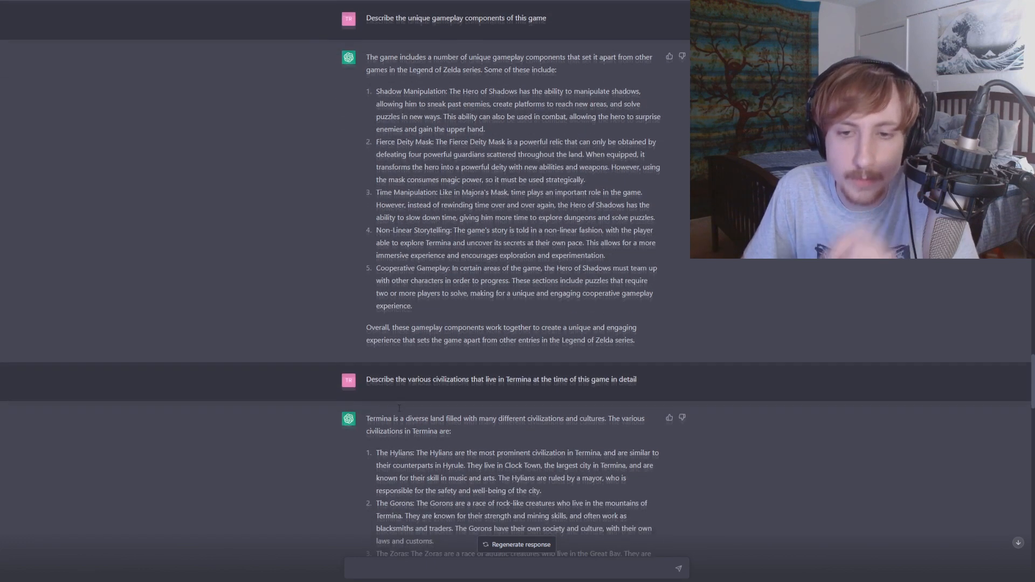
{"action": "scroll", "scroll_direction": "down", "scroll_amount": 3}
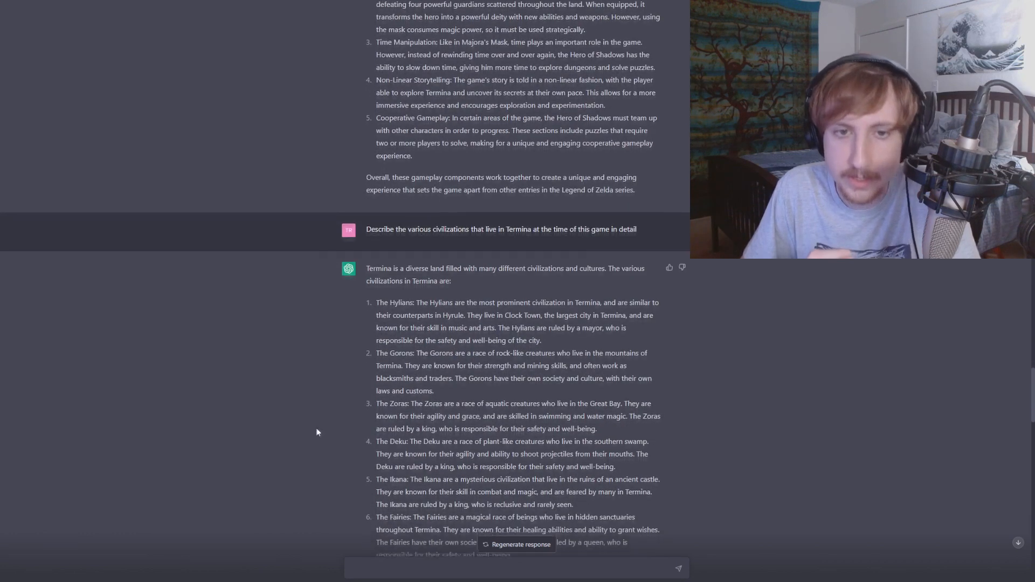
{"action": "scroll", "scroll_direction": "down", "scroll_amount": 3}
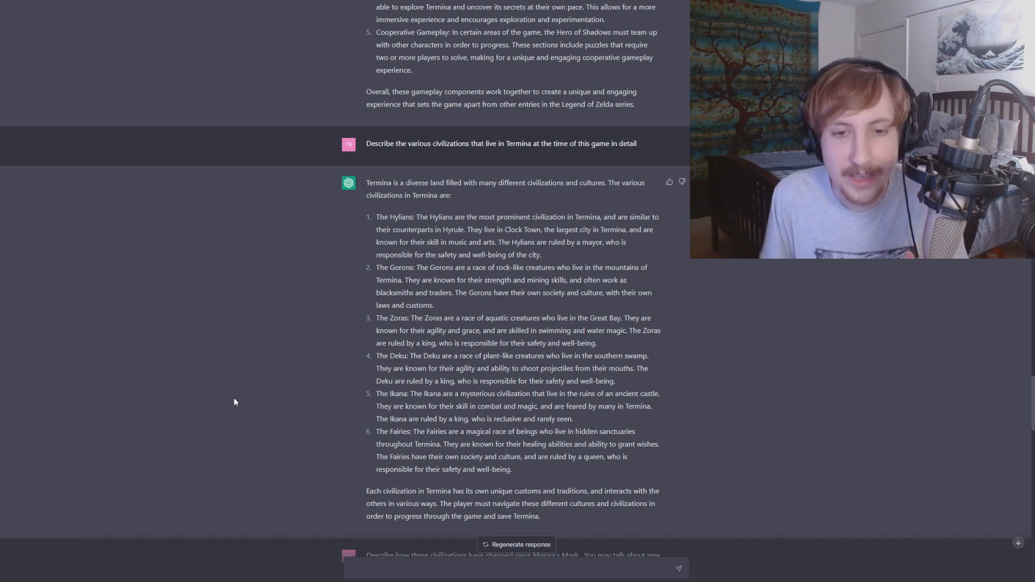
{"action": "scroll", "scroll_direction": "down", "scroll_amount": 3}
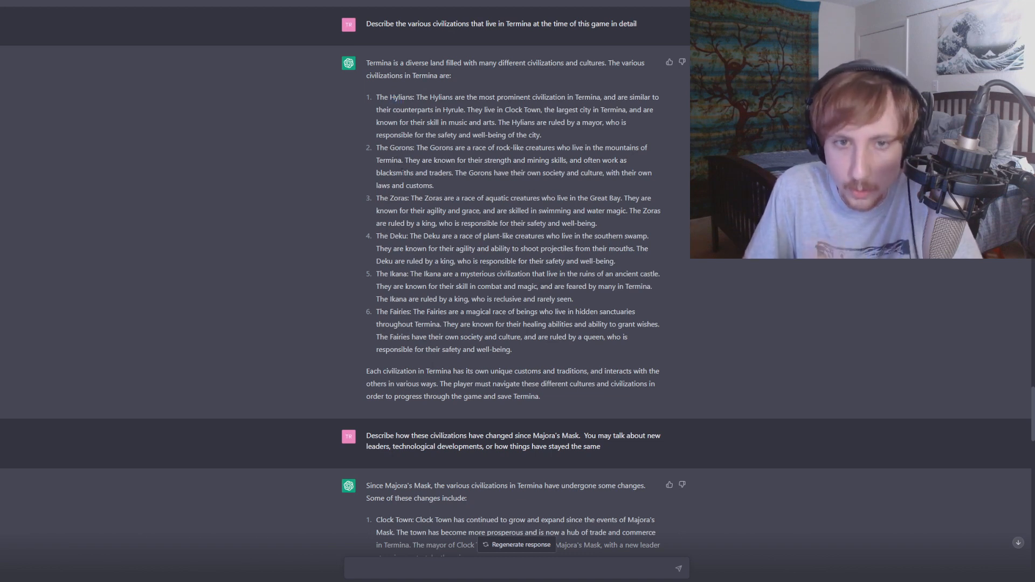
{"action": "scroll", "scroll_direction": "down", "scroll_amount": 3}
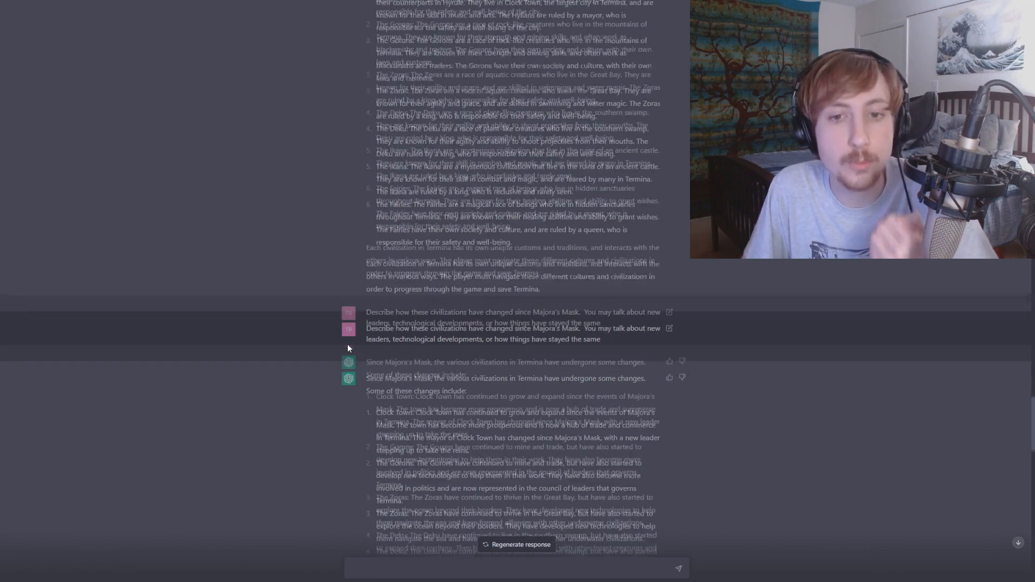
- Scroll through all six civilization changes to the closing summary paragraph
{"action": "scroll", "scroll_direction": "down", "scroll_amount": 3}
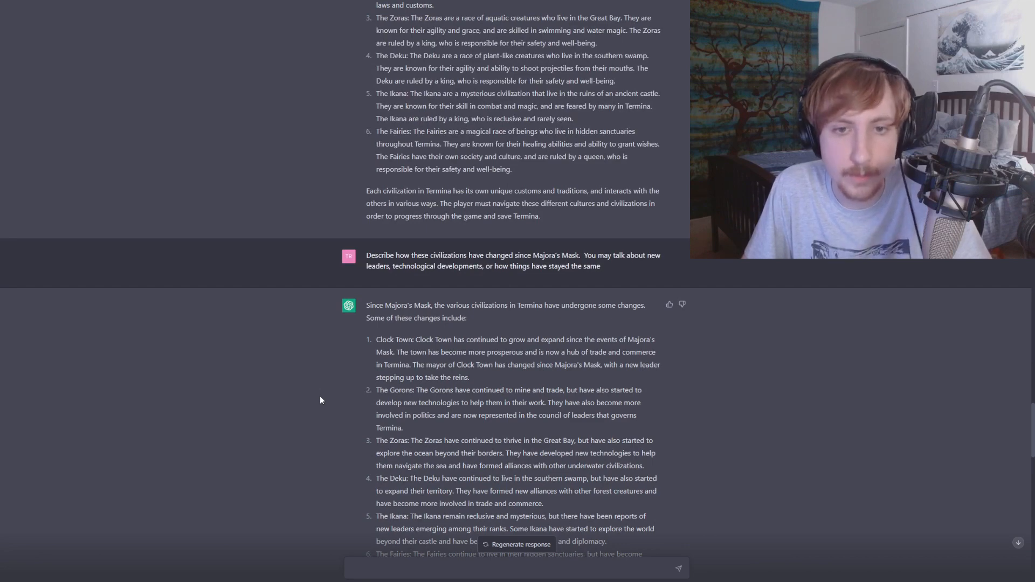
{"action": "scroll", "scroll_direction": "down", "scroll_amount": 3}
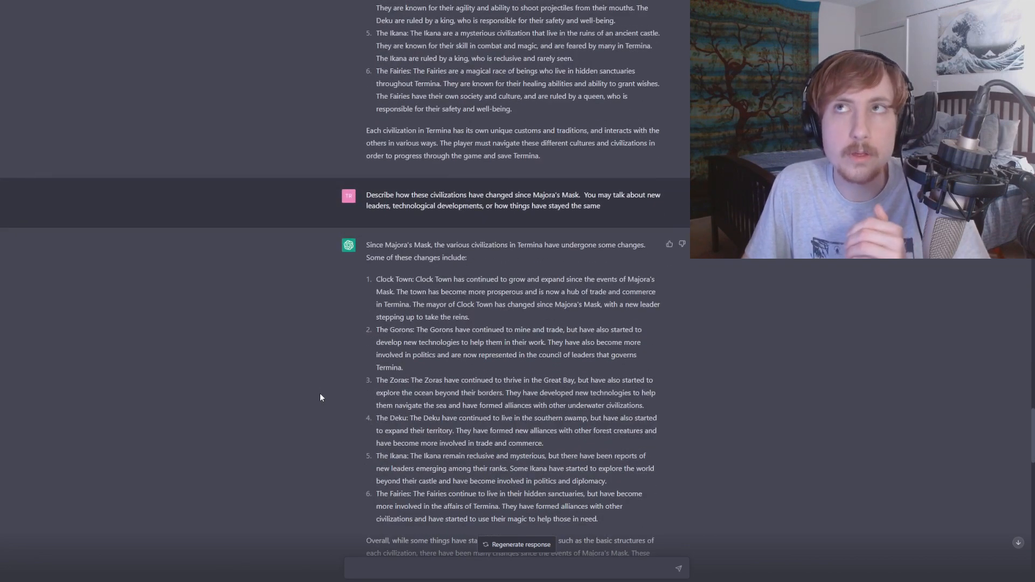
{"action": "mouse_move", "coordinate": [323, 393]}
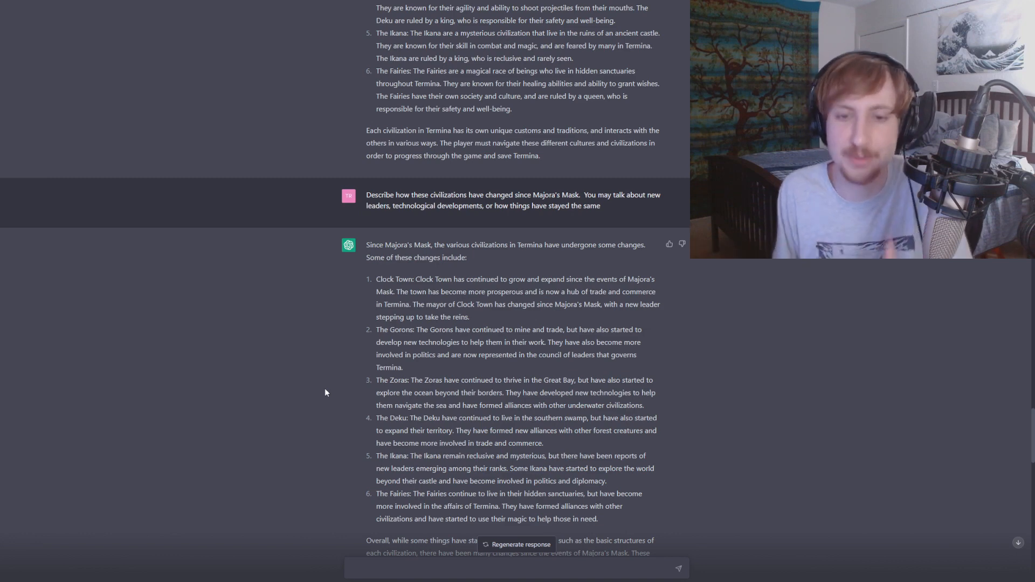
{"action": "scroll", "scroll_direction": "down", "scroll_amount": 3}
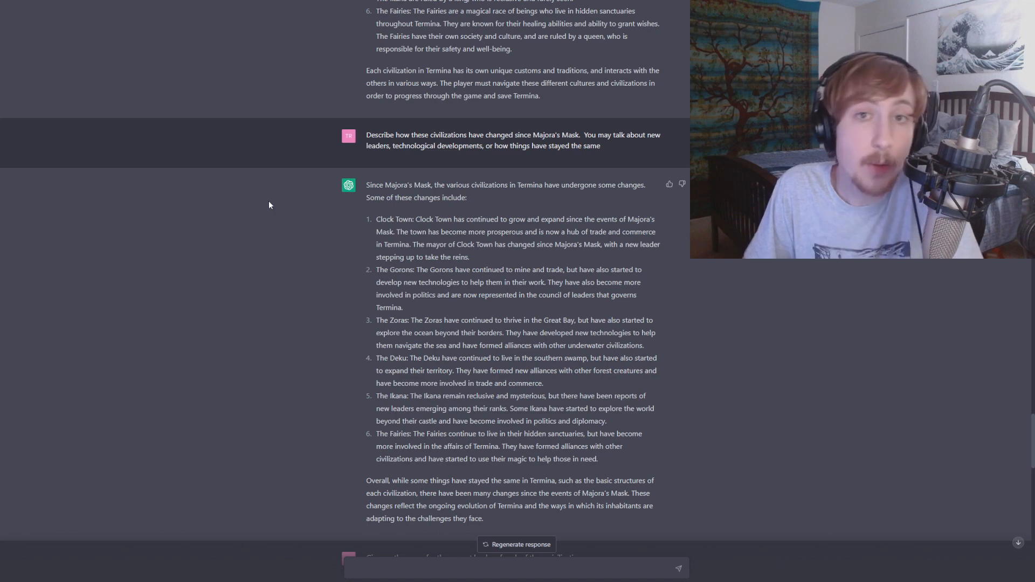
- Scroll to the current leaders question and the reply proposing Mayor Rauru
{"action": "scroll", "scroll_direction": "down", "scroll_amount": 3}
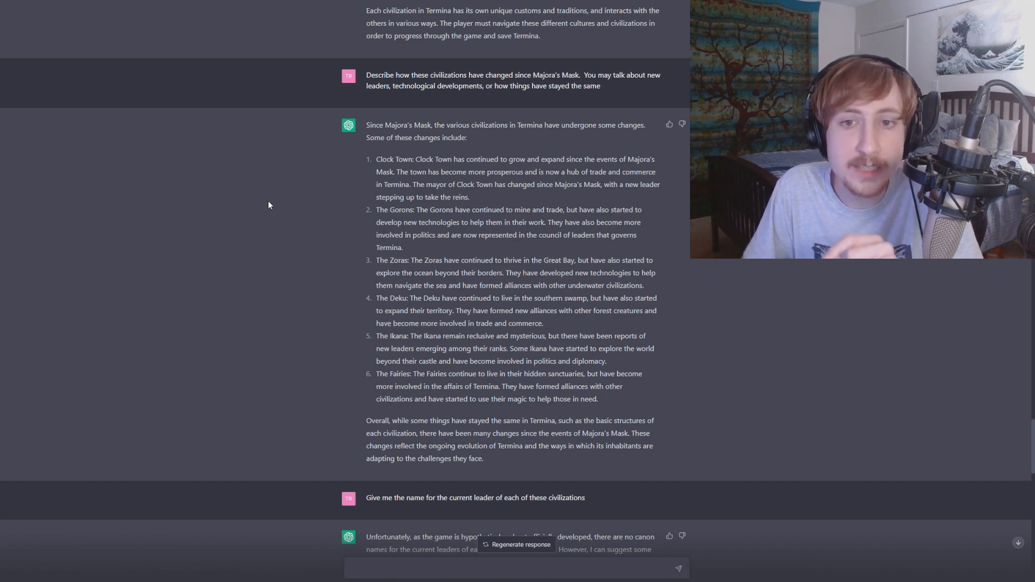
{"action": "mouse_move", "coordinate": [262, 238]}
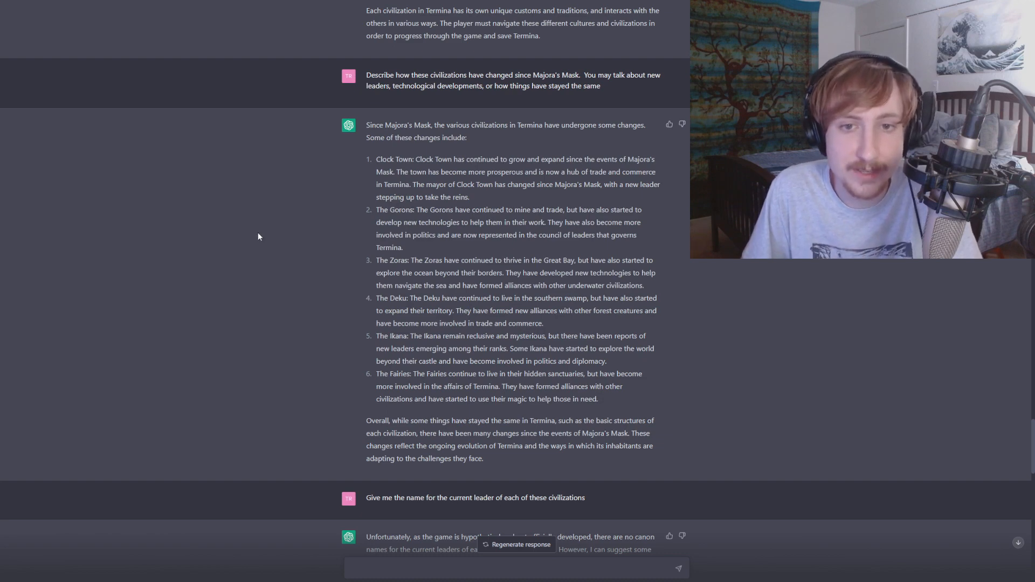
{"action": "scroll", "scroll_direction": "down", "scroll_amount": 3}
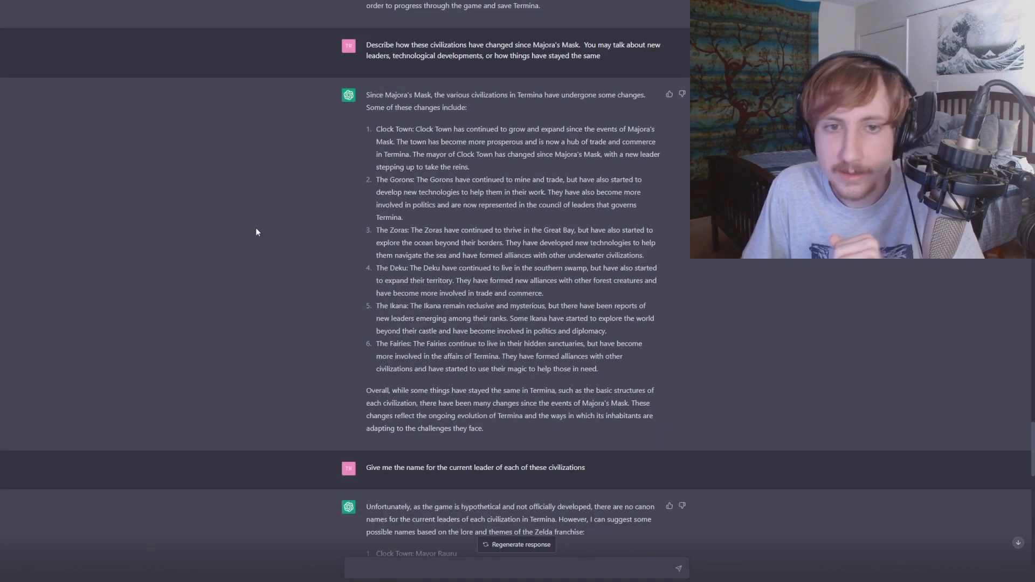
{"action": "mouse_move", "coordinate": [297, 214]}
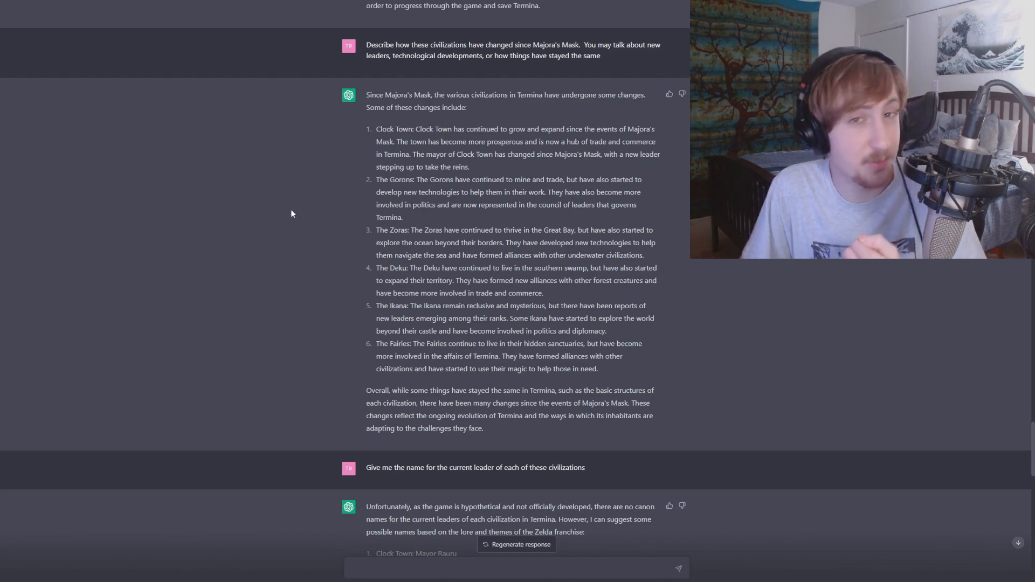
{"action": "mouse_move", "coordinate": [287, 210]}
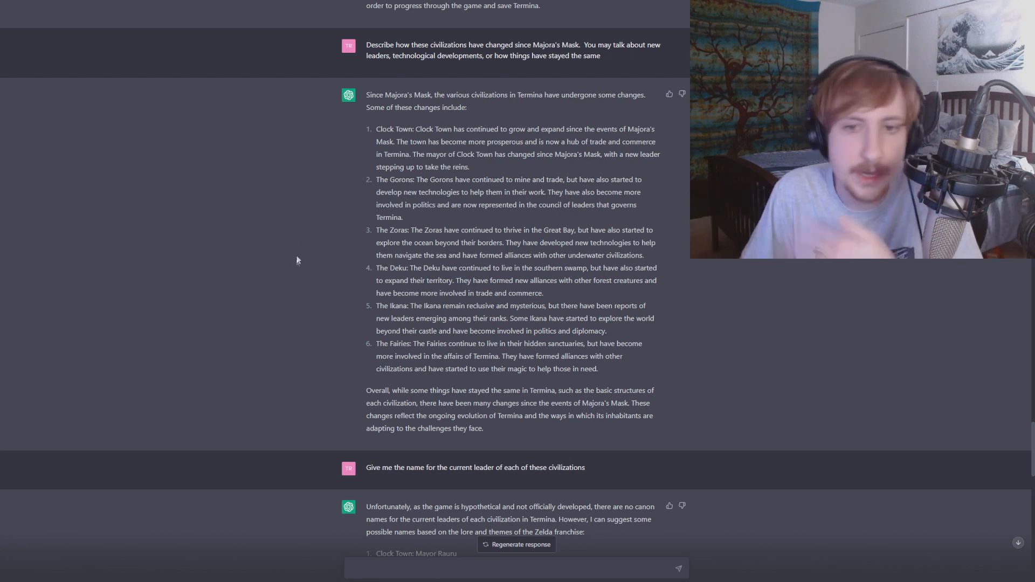
{"action": "mouse_move", "coordinate": [370, 268]}
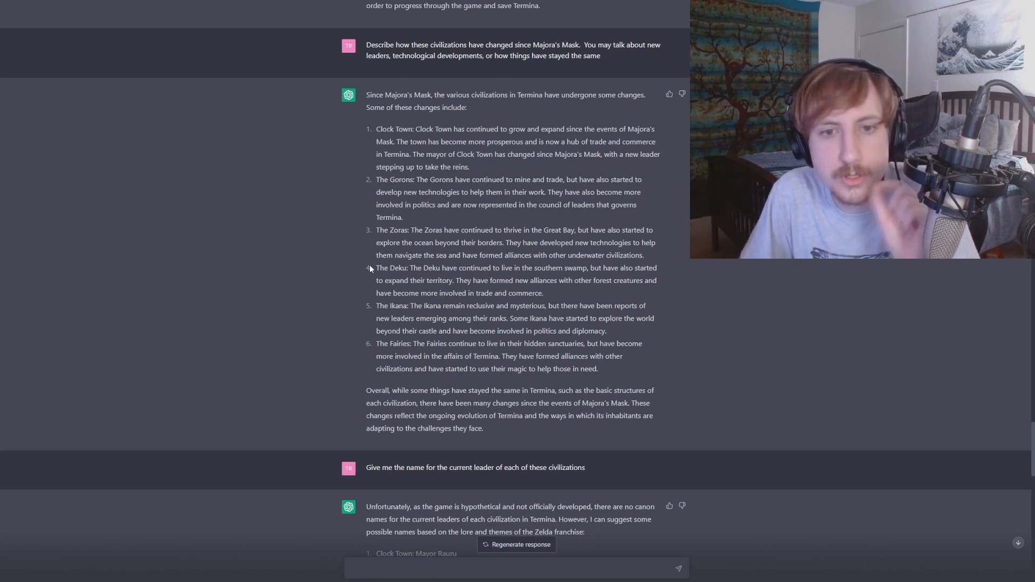
{"action": "mouse_move", "coordinate": [479, 279]}
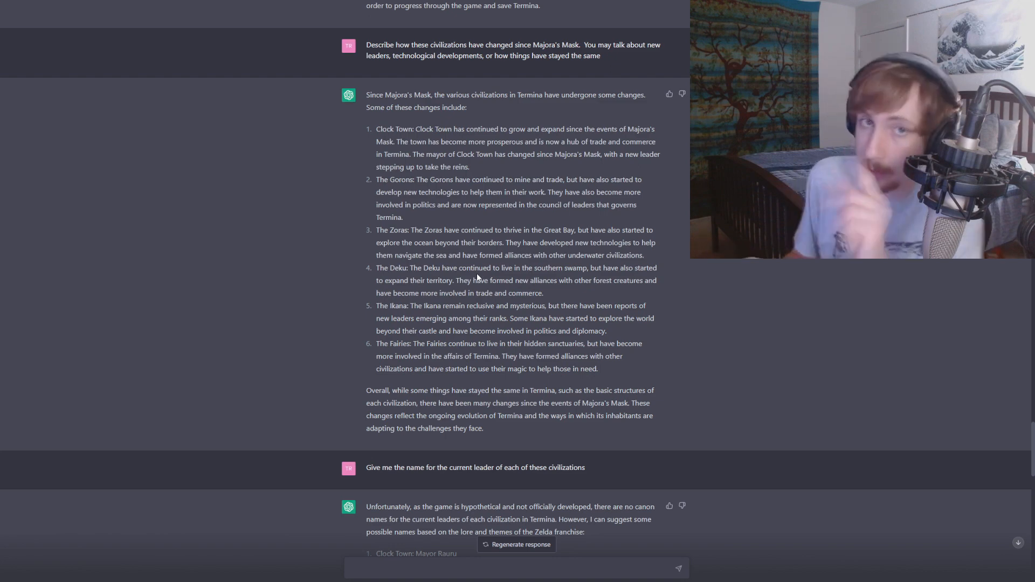
- Scroll through the six hypothetical leader names, from Mayor Rauru to Queen Navi
{"action": "scroll", "scroll_direction": "down", "scroll_amount": 3}
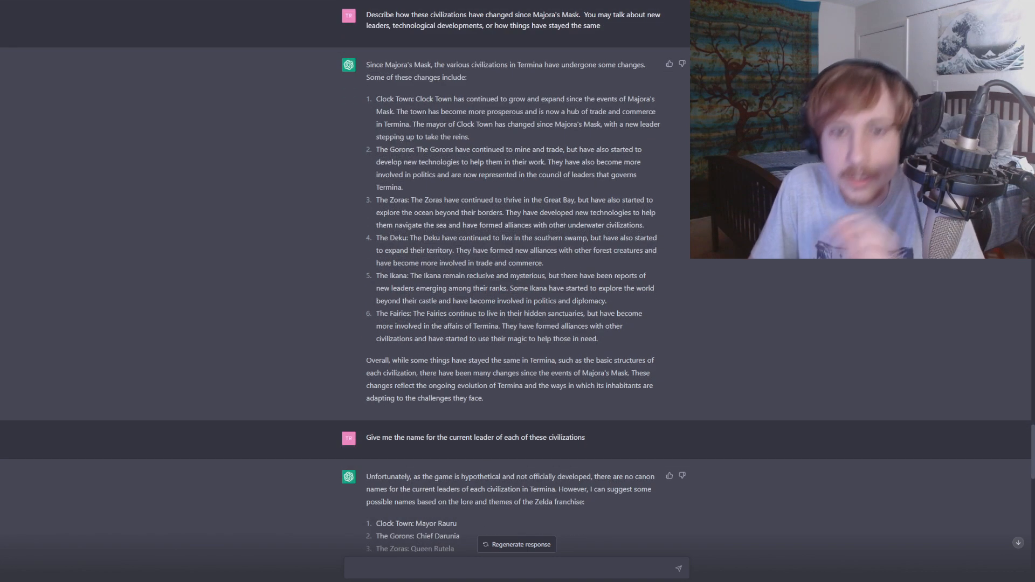
{"action": "scroll", "scroll_direction": "down", "scroll_amount": 3}
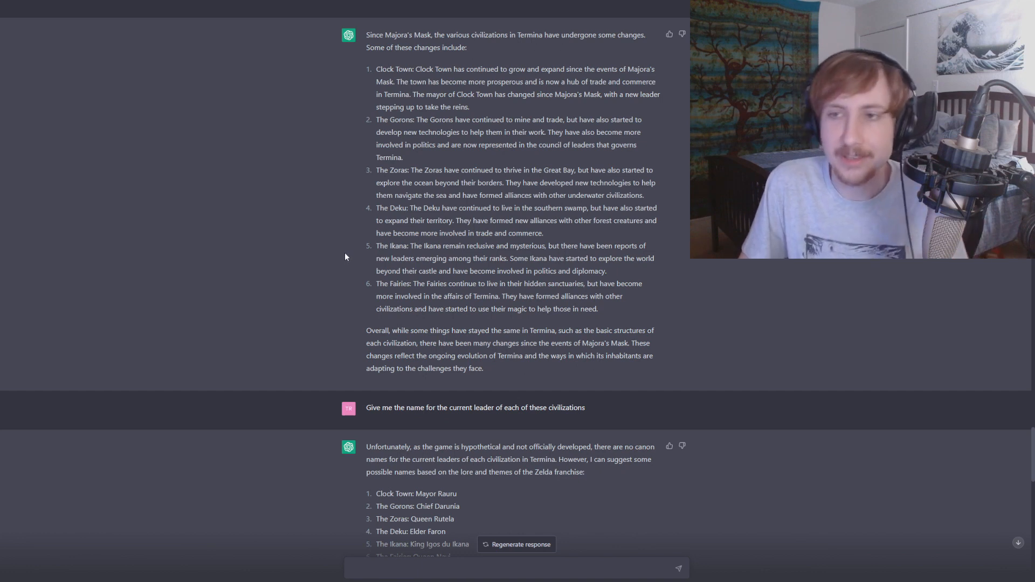
{"action": "mouse_move", "coordinate": [338, 241]}
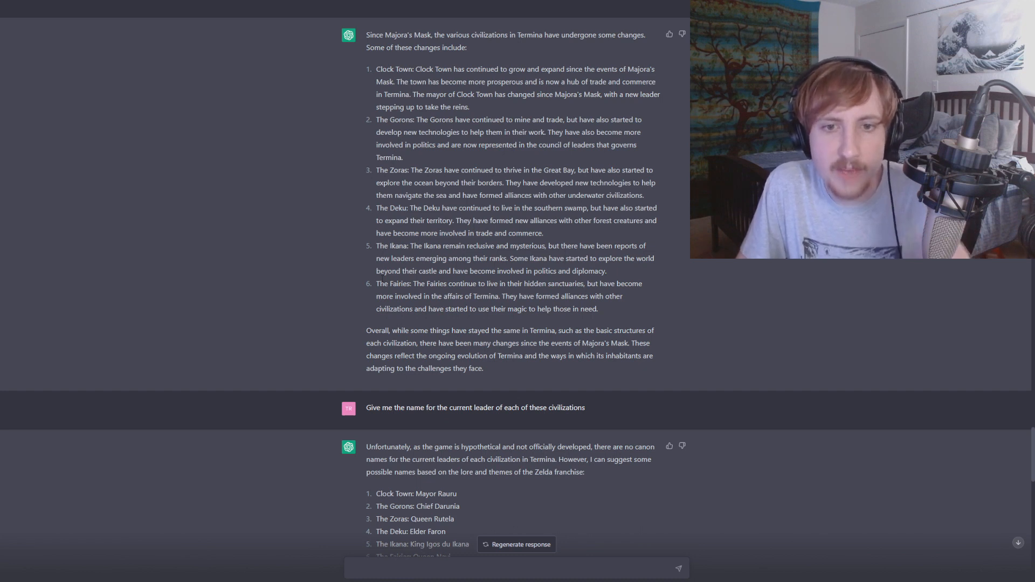
{"action": "mouse_move", "coordinate": [380, 279]}
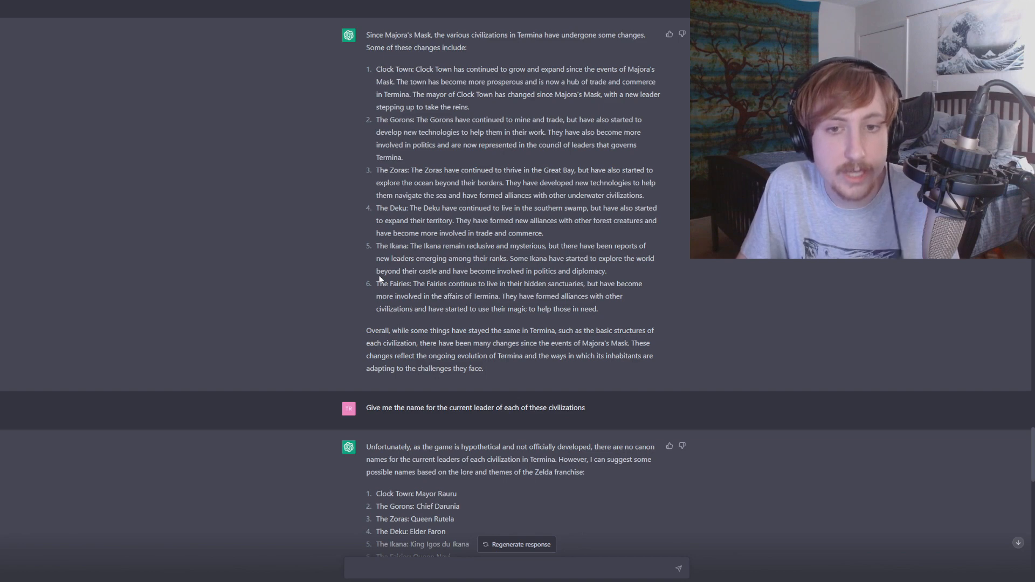
{"action": "scroll", "scroll_direction": "down", "scroll_amount": 3}
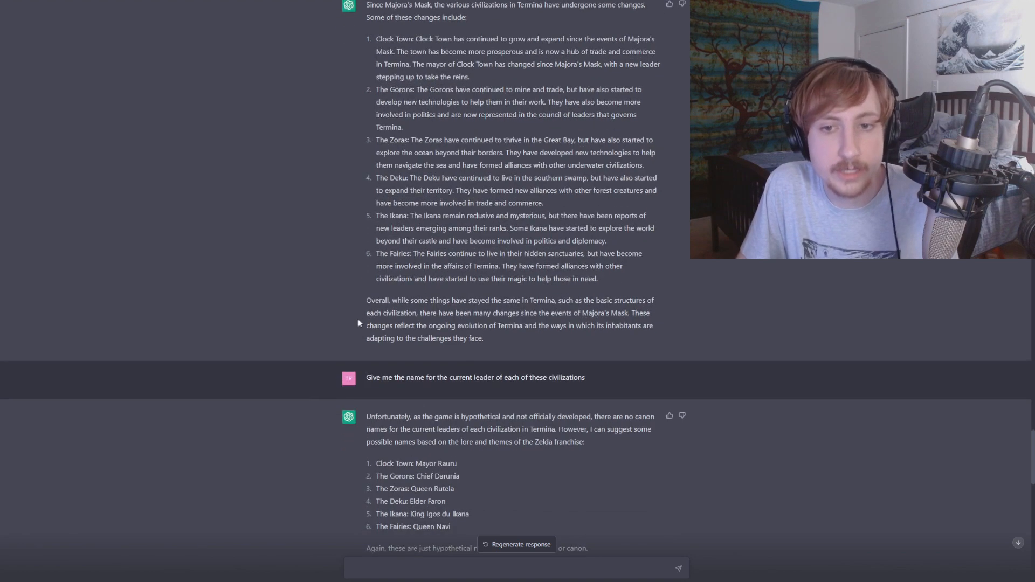
{"action": "scroll", "scroll_direction": "down", "scroll_amount": 3}
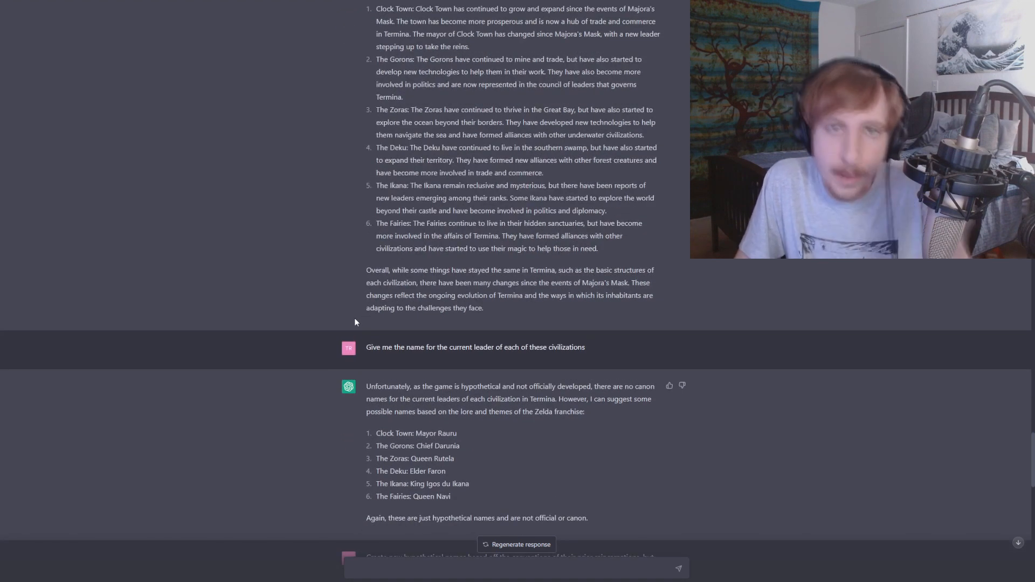
{"action": "mouse_move", "coordinate": [348, 314]}
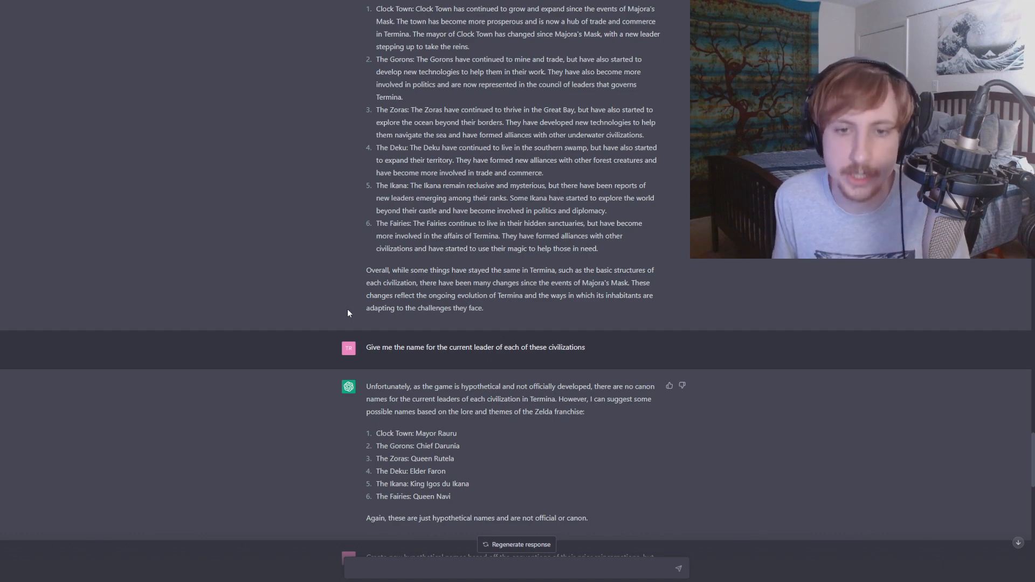
- Scroll to the new leader names, Mayor Farorel through Queen Elvoria, and double-click the reply
{"action": "scroll", "scroll_direction": "down", "scroll_amount": 3}
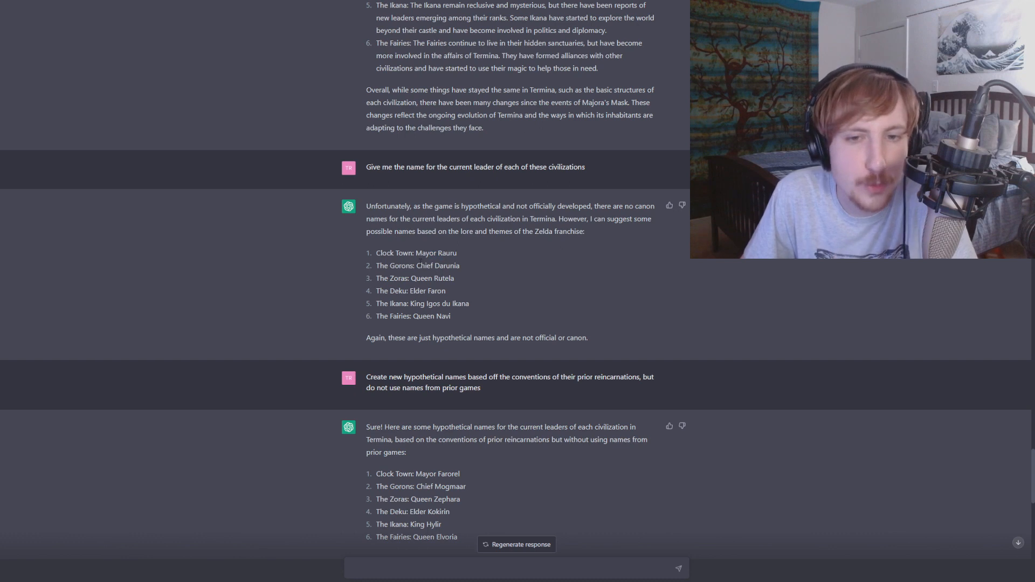
{"action": "double_click", "coordinate": [431, 278]}
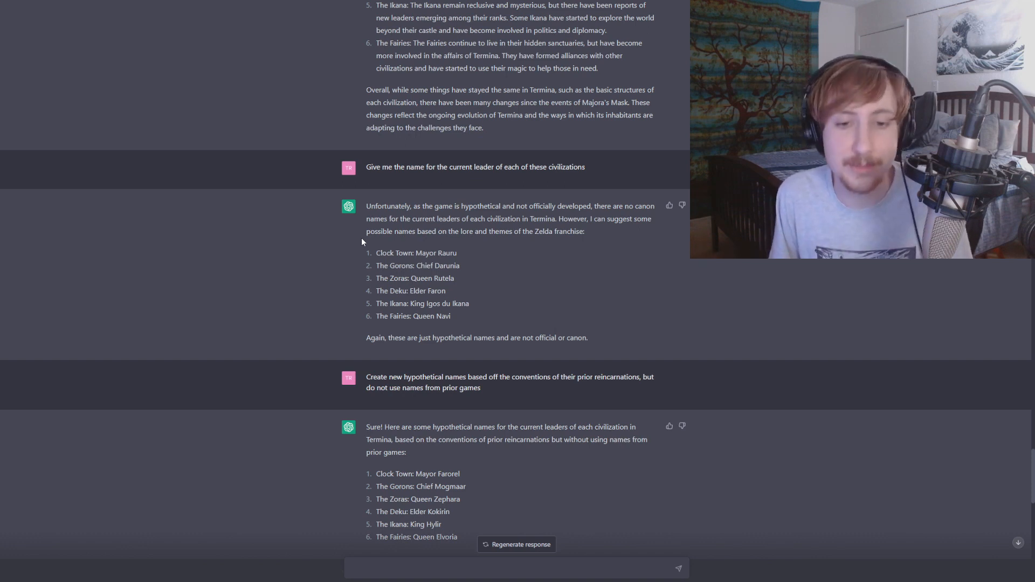
- Scroll to the Goron–Zora, Deku–Fairy and Ikana–Clock Town alliances and conflicts
{"action": "scroll", "scroll_direction": "down", "scroll_amount": 3}
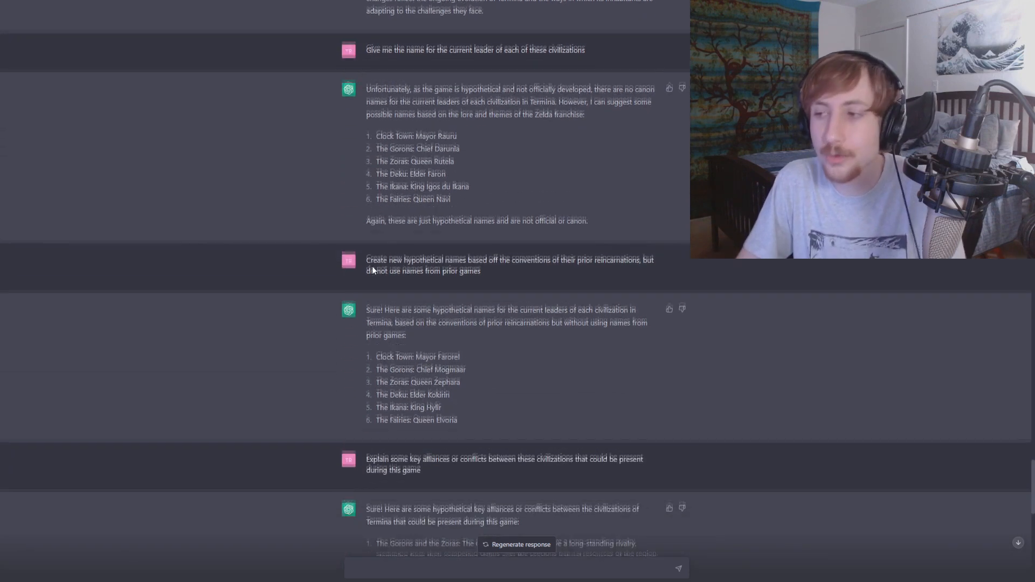
{"action": "scroll", "scroll_direction": "down", "scroll_amount": 3}
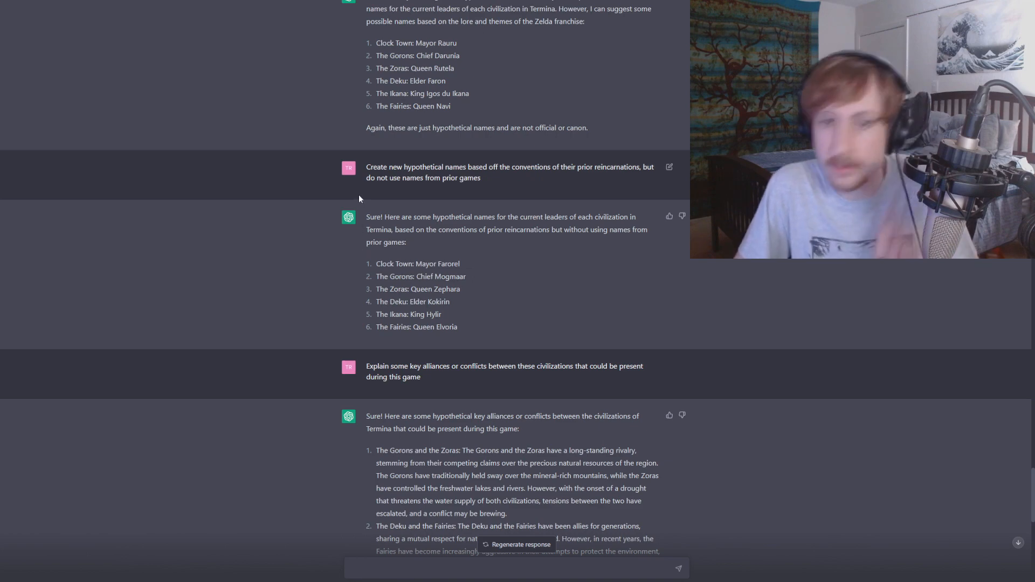
{"action": "scroll", "scroll_direction": "down", "scroll_amount": 3}
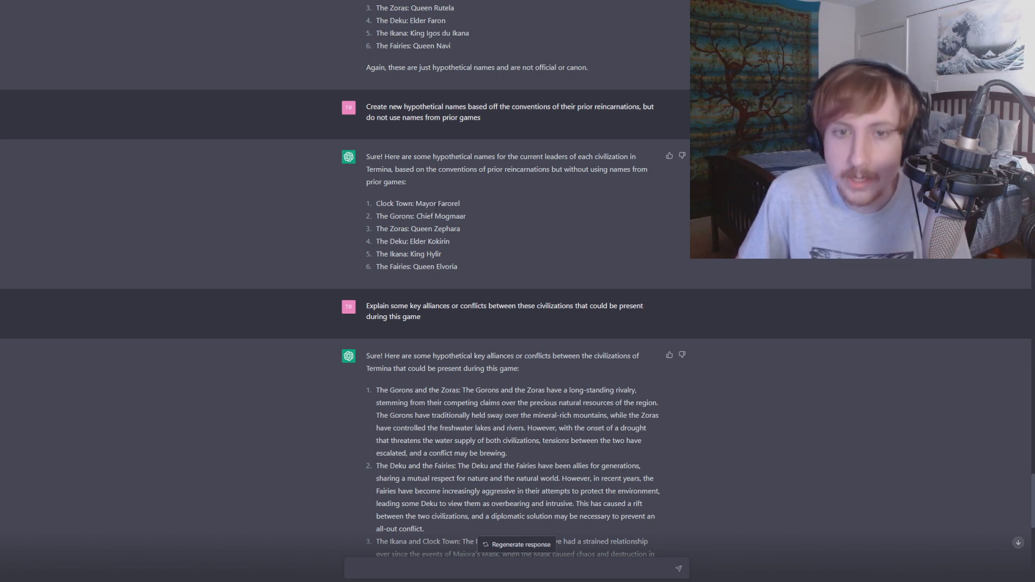
{"action": "mouse_move", "coordinate": [488, 215]}
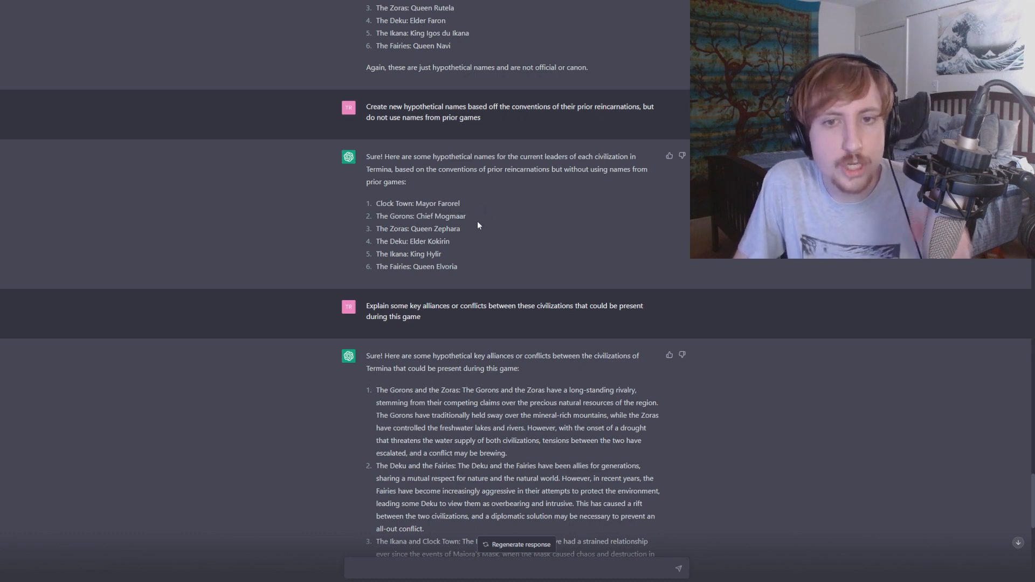
{"action": "mouse_move", "coordinate": [480, 219]}
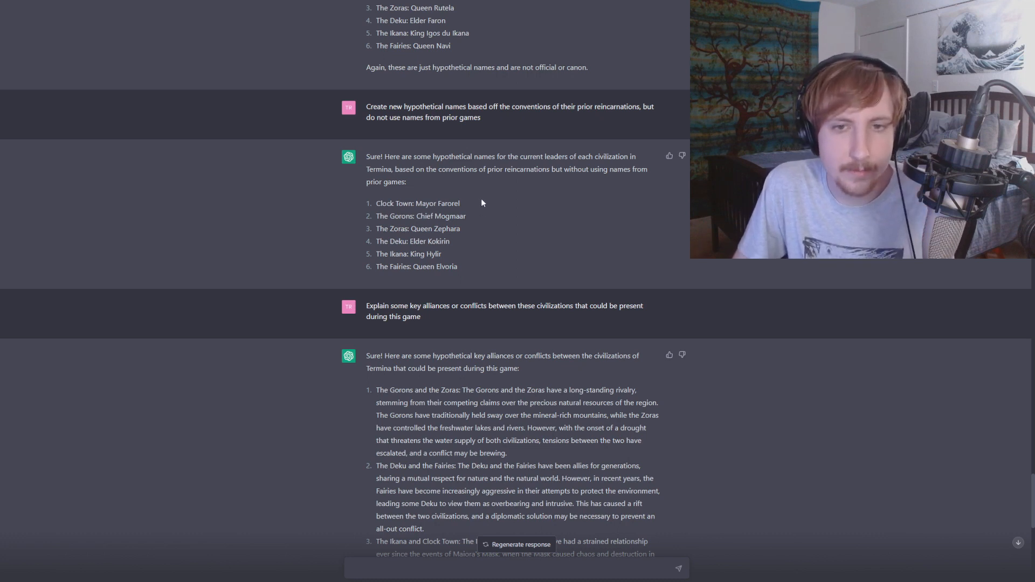
{"action": "mouse_move", "coordinate": [473, 217]}
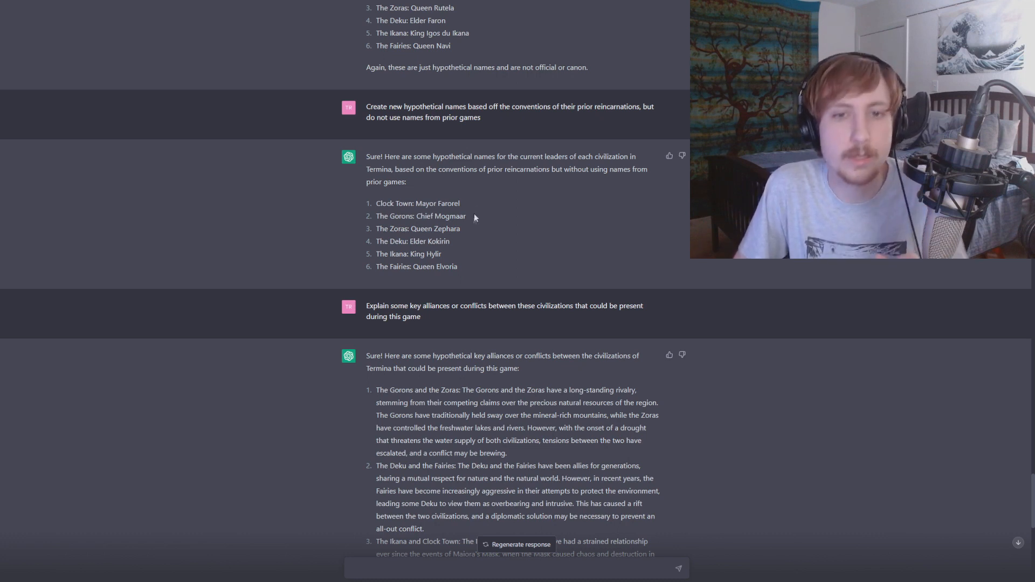
{"action": "mouse_move", "coordinate": [468, 235]}
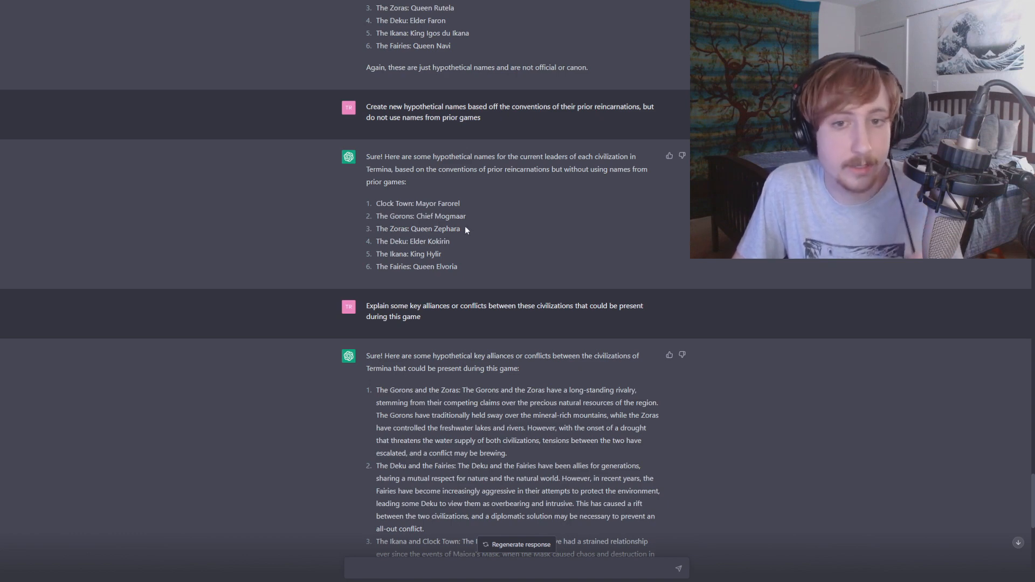
{"action": "scroll", "scroll_direction": "down", "scroll_amount": 3}
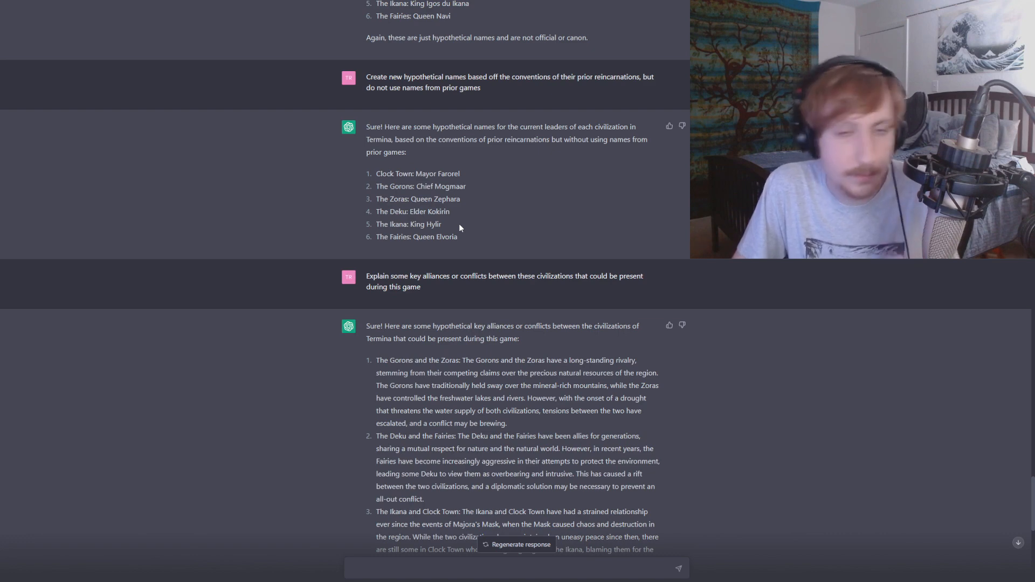
- Scroll past the alliances summary to the prompt requesting a detailed Majora's Mask plot
{"action": "scroll", "scroll_direction": "down", "scroll_amount": 3}
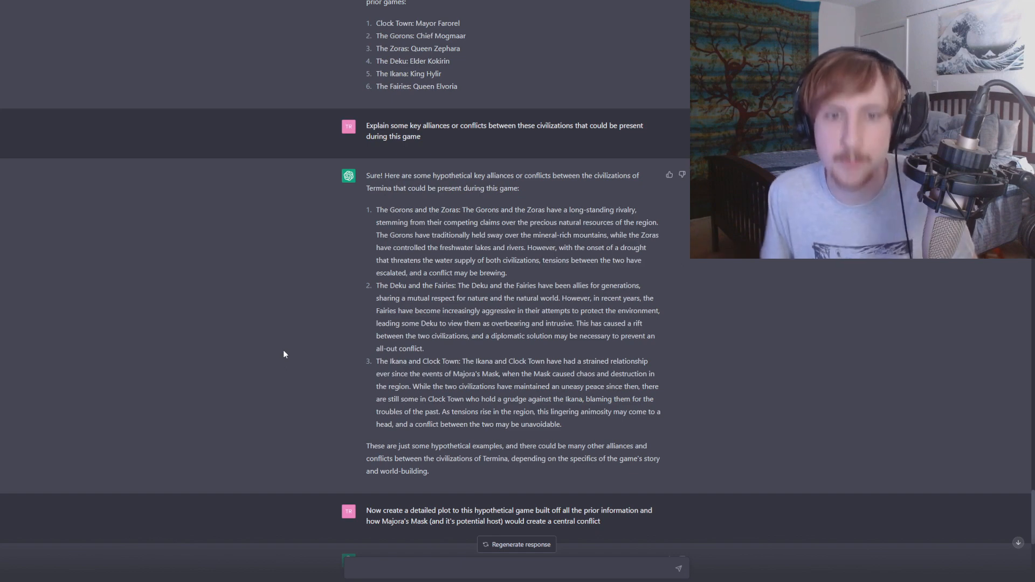
- Scroll to the plot reply's title 'The Hero of Destiny', setting and new Link protagonist
{"action": "scroll", "scroll_direction": "down", "scroll_amount": 3}
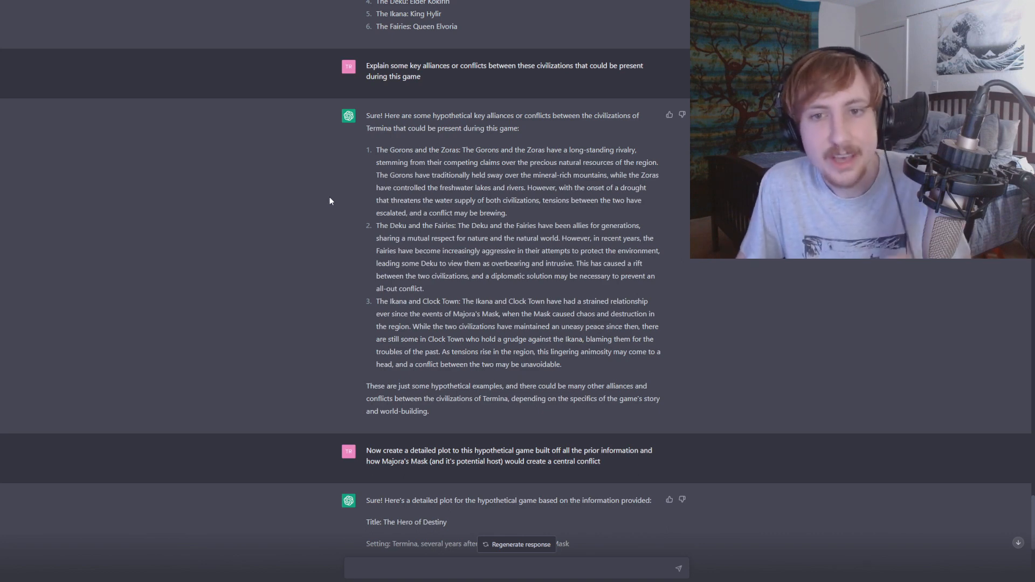
{"action": "mouse_move", "coordinate": [323, 200]}
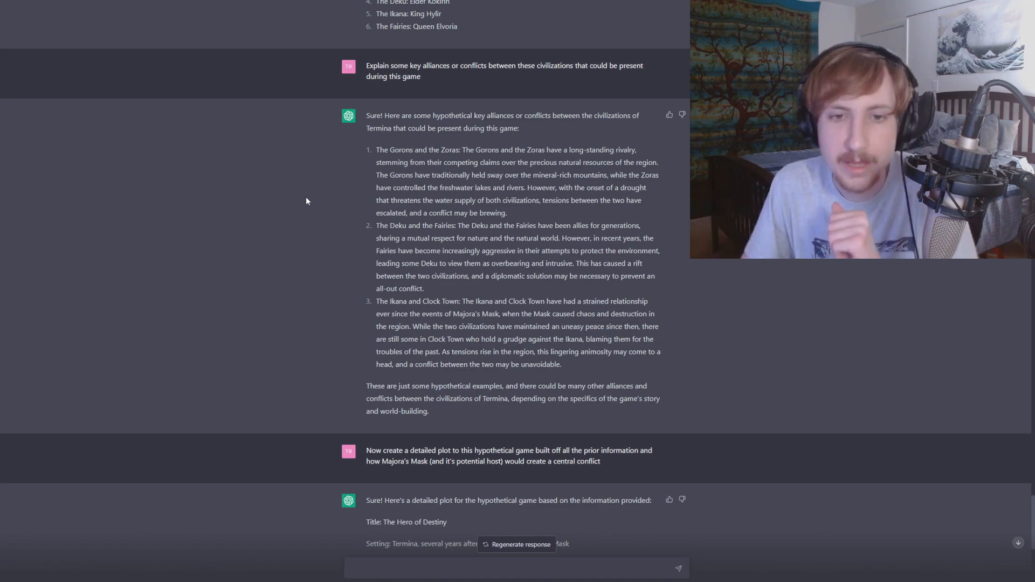
{"action": "mouse_move", "coordinate": [473, 248]}
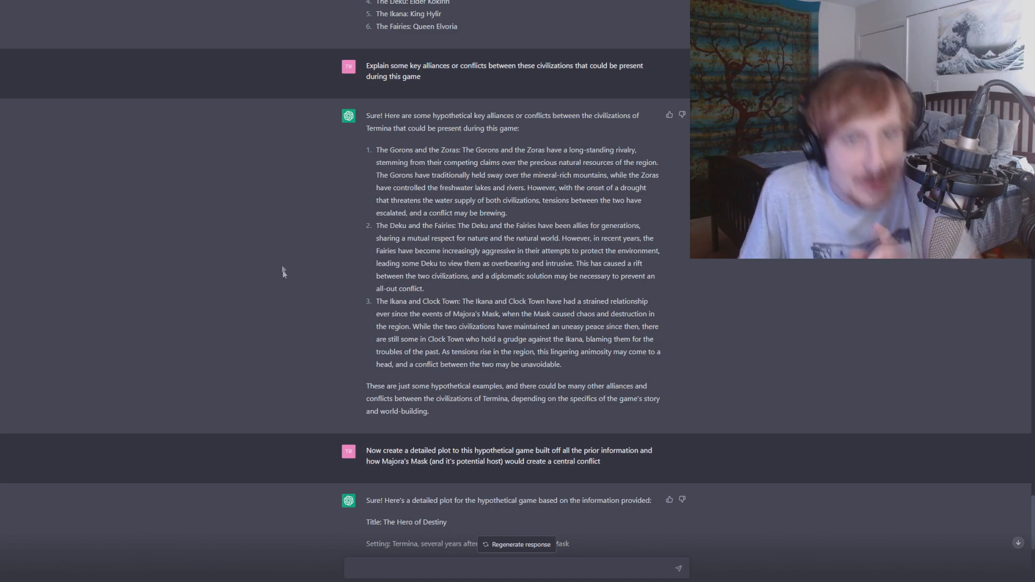
{"action": "mouse_move", "coordinate": [211, 159]}
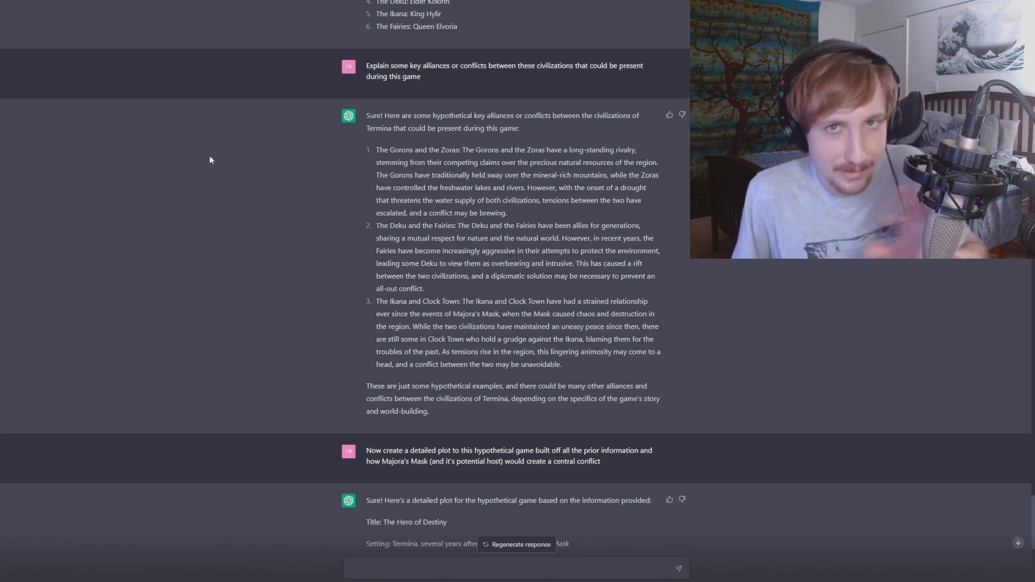
{"action": "mouse_move", "coordinate": [221, 119]}
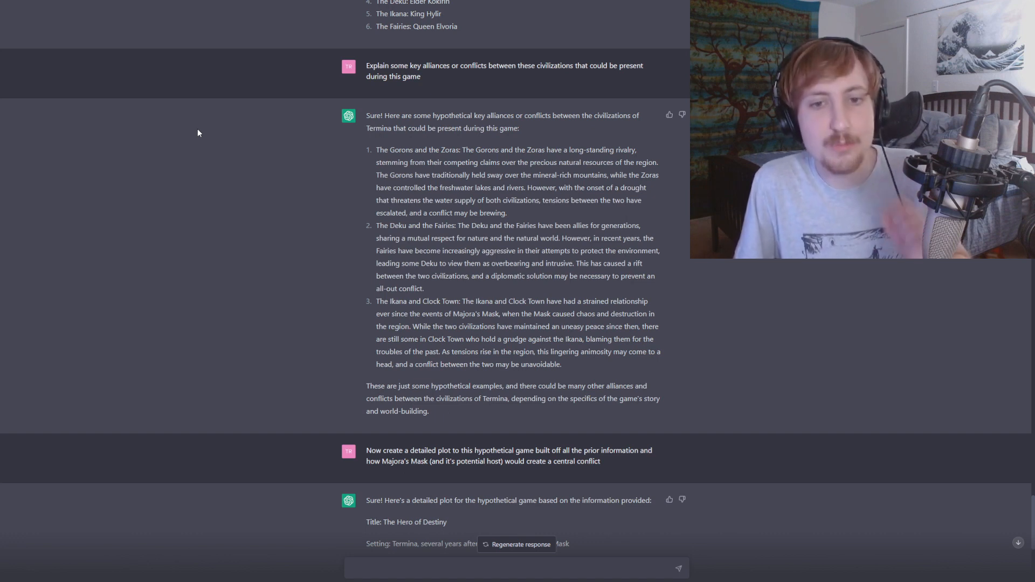
{"action": "mouse_move", "coordinate": [198, 105]}
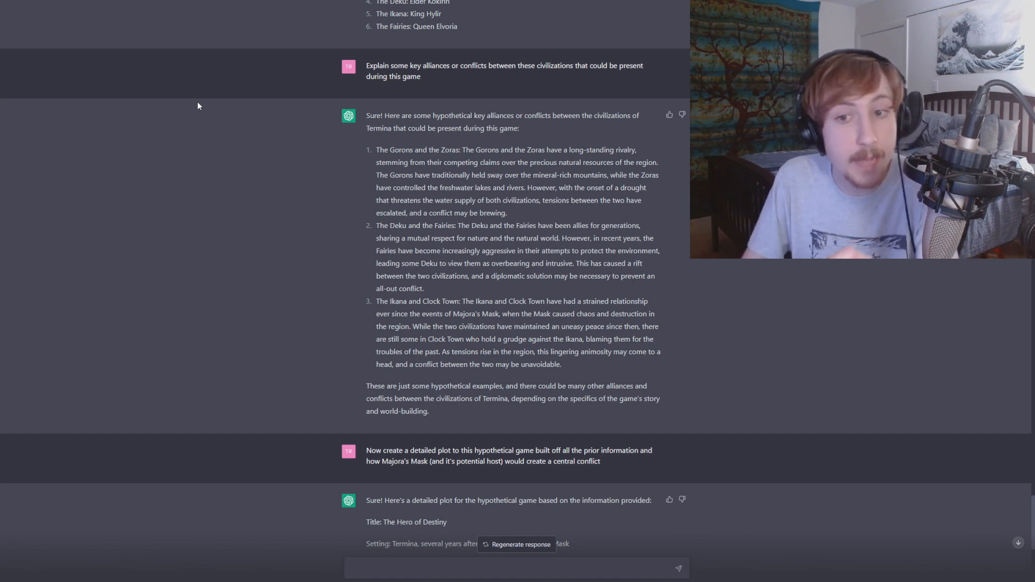
{"action": "mouse_move", "coordinate": [207, 145]}
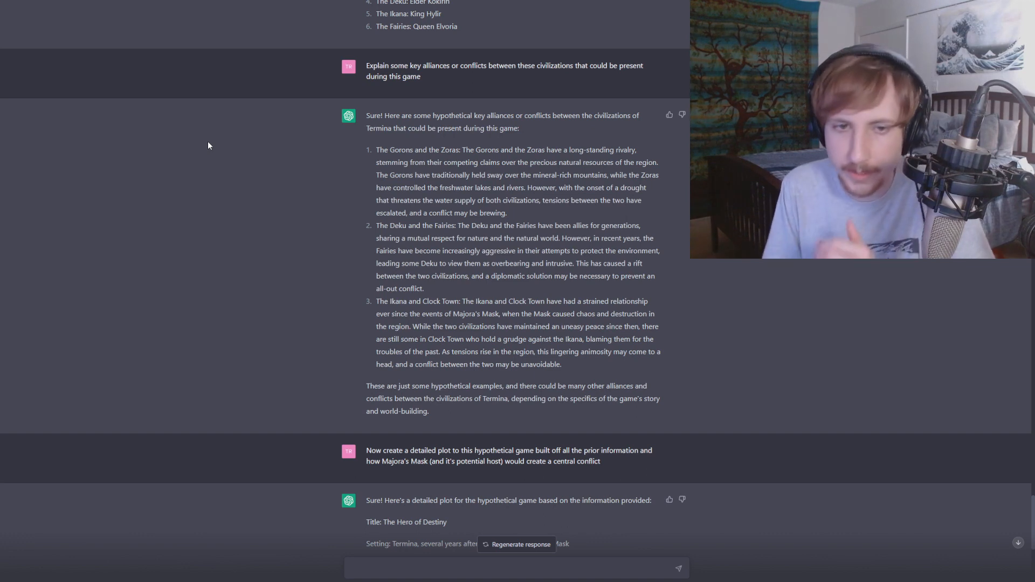
{"action": "scroll", "scroll_direction": "down", "scroll_amount": 3}
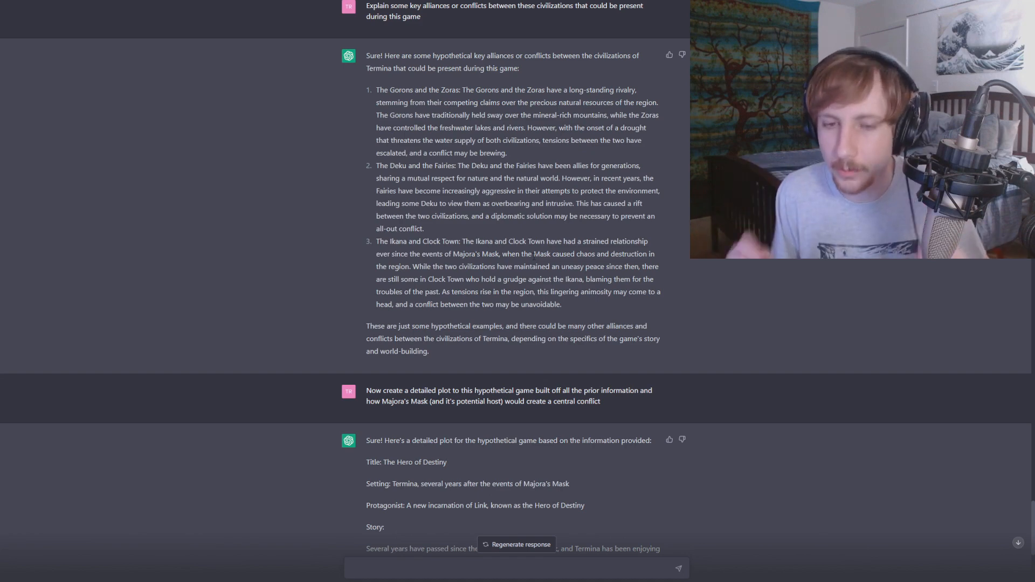
- Read through the Story paragraphs, from the Masked One as host to the moon showdown
{"action": "scroll", "scroll_direction": "down", "scroll_amount": 3}
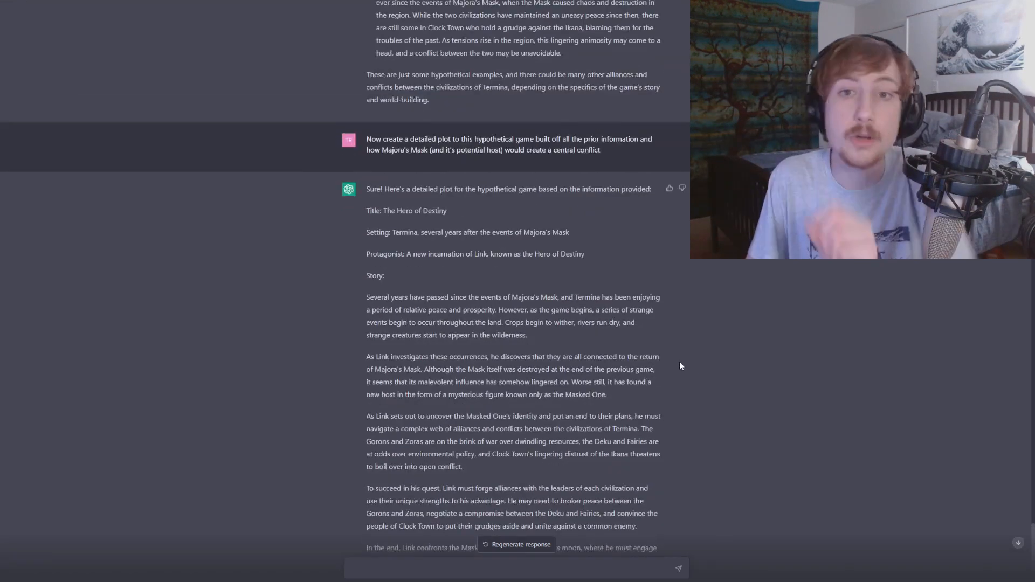
{"action": "scroll", "scroll_direction": "up", "scroll_amount": 3}
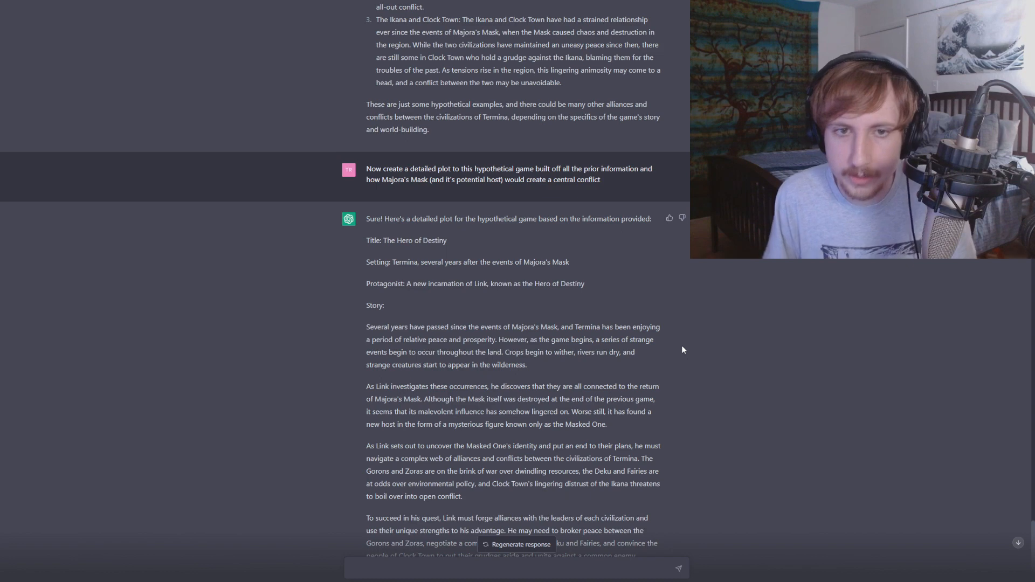
{"action": "scroll", "scroll_direction": "down", "scroll_amount": 3}
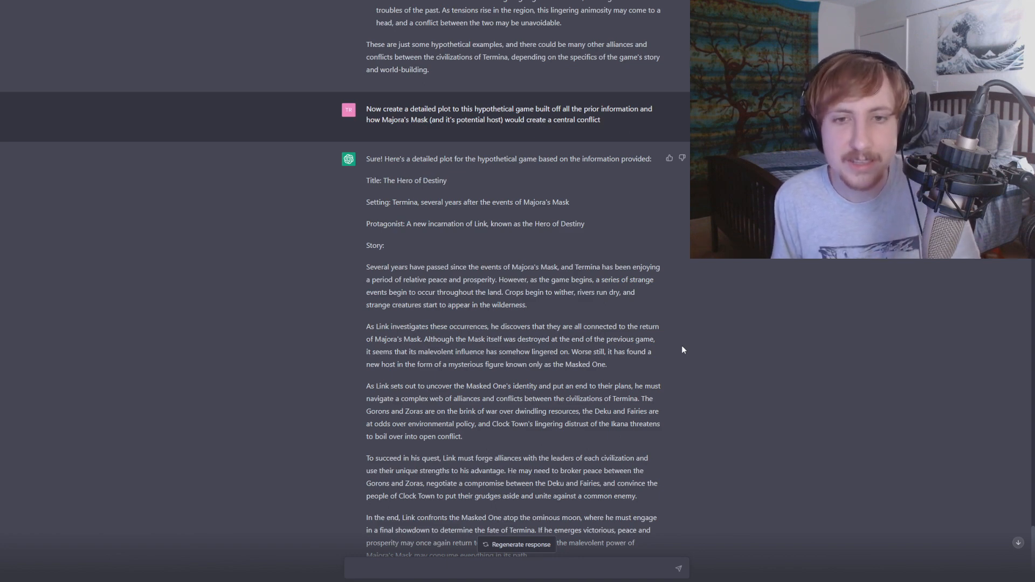
- Scroll to the Gameplay section describing the three-day cycle and Civilization Mode
{"action": "scroll", "scroll_direction": "down", "scroll_amount": 3}
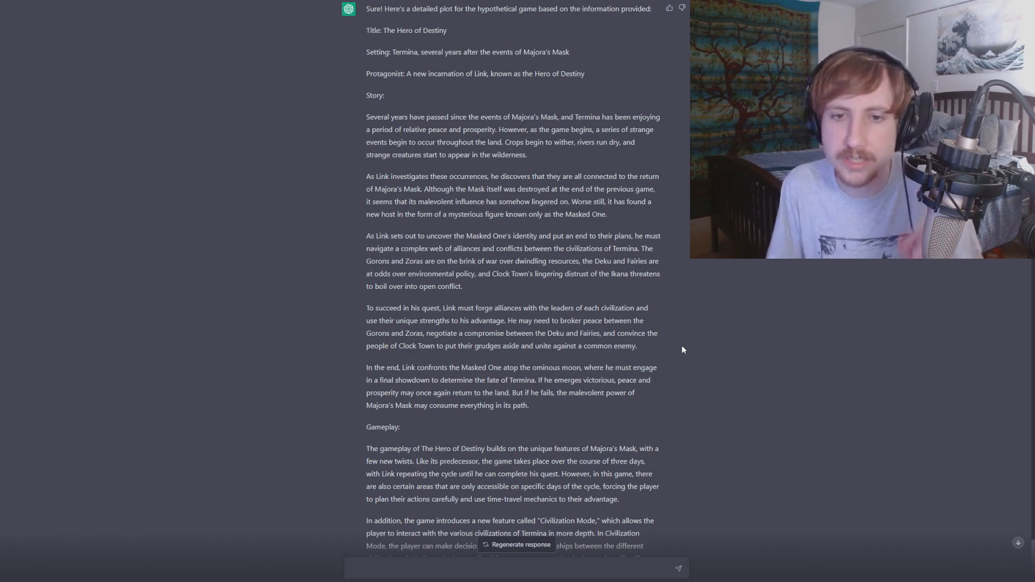
{"action": "scroll", "scroll_direction": "down", "scroll_amount": 3}
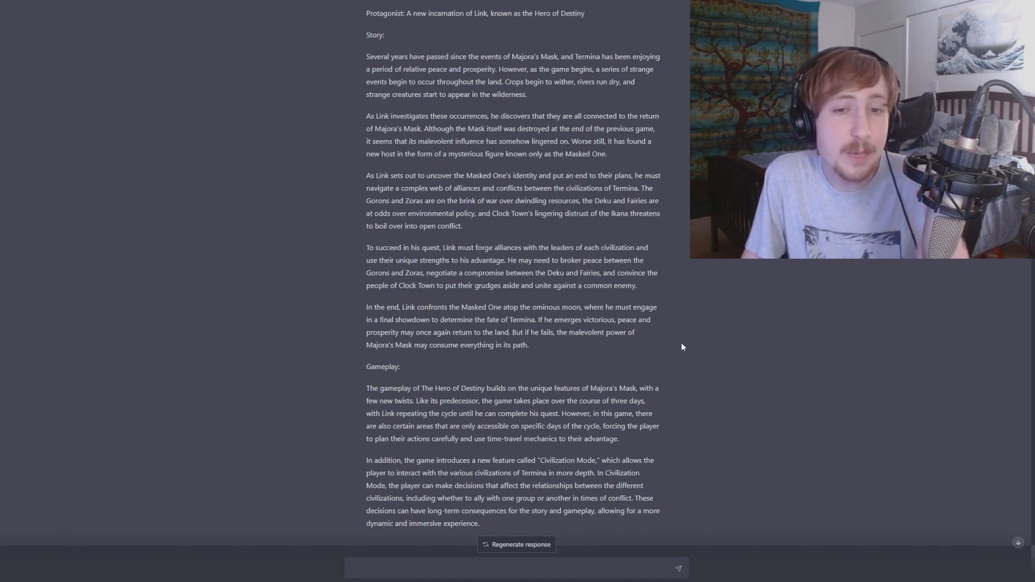
{"action": "scroll", "scroll_direction": "down", "scroll_amount": 3}
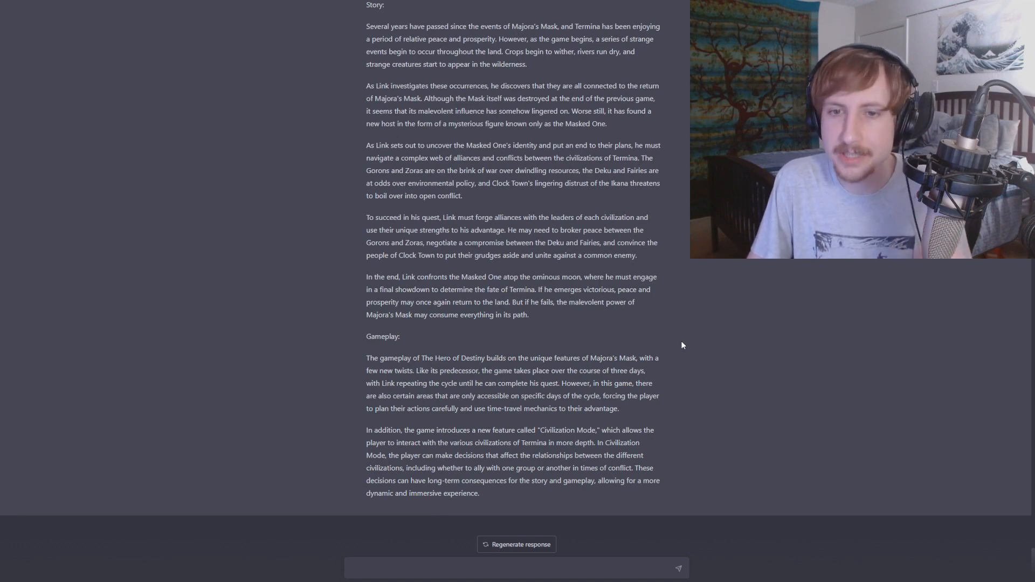
{"action": "mouse_move", "coordinate": [689, 329]}
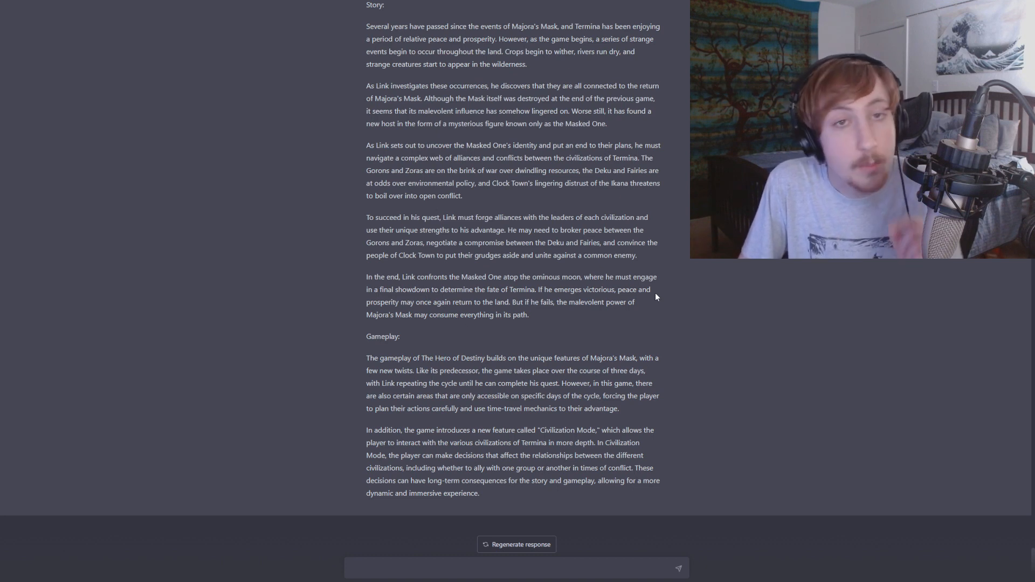
{"action": "mouse_move", "coordinate": [638, 338]}
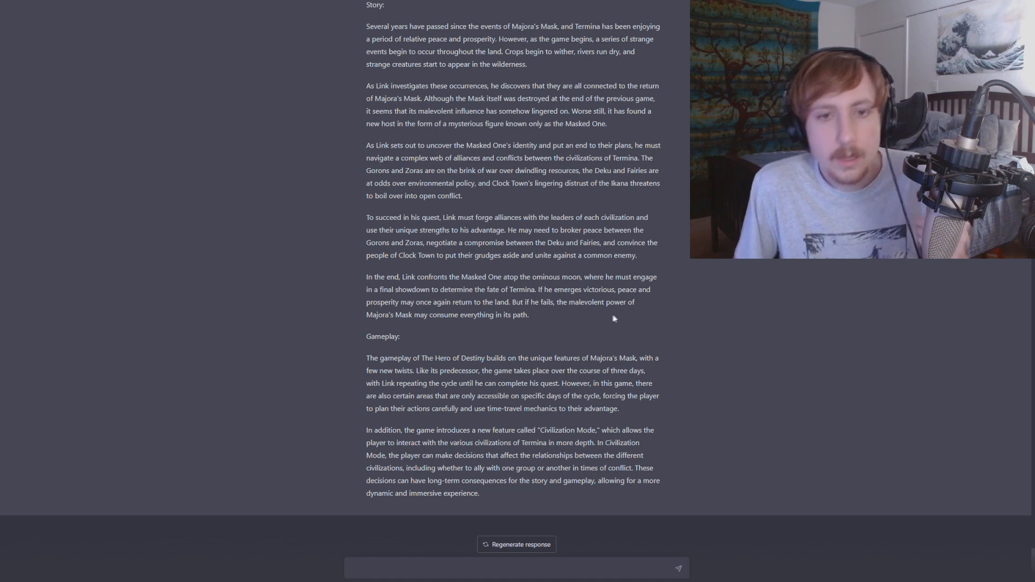
{"action": "mouse_move", "coordinate": [683, 353]}
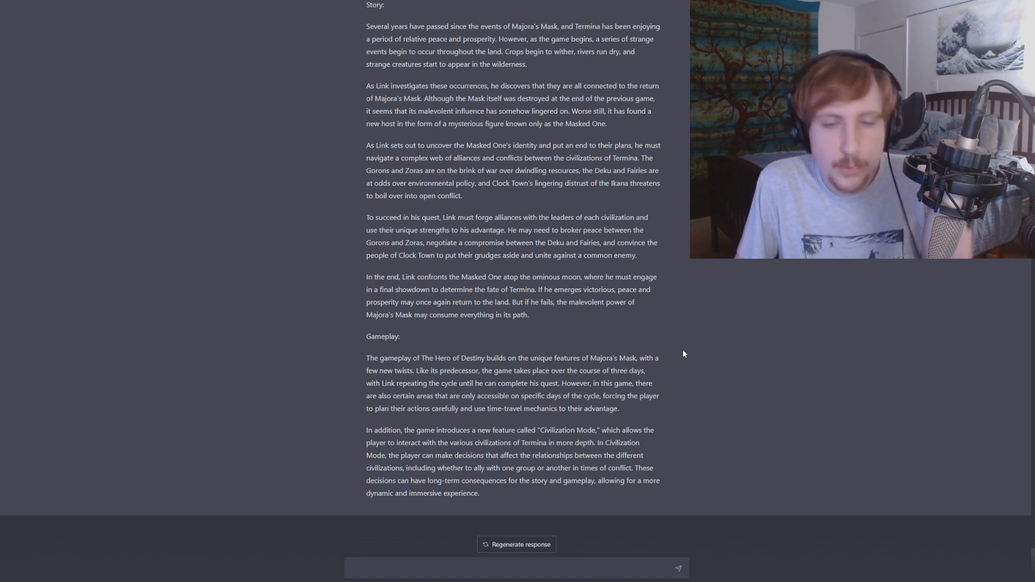
{"action": "mouse_move", "coordinate": [665, 345]}
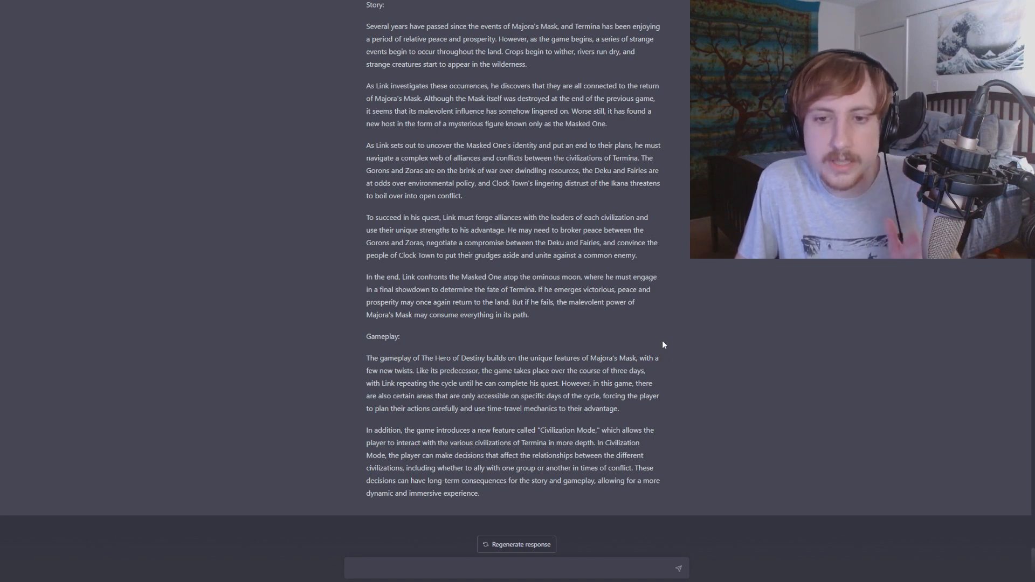
{"action": "mouse_move", "coordinate": [654, 341]}
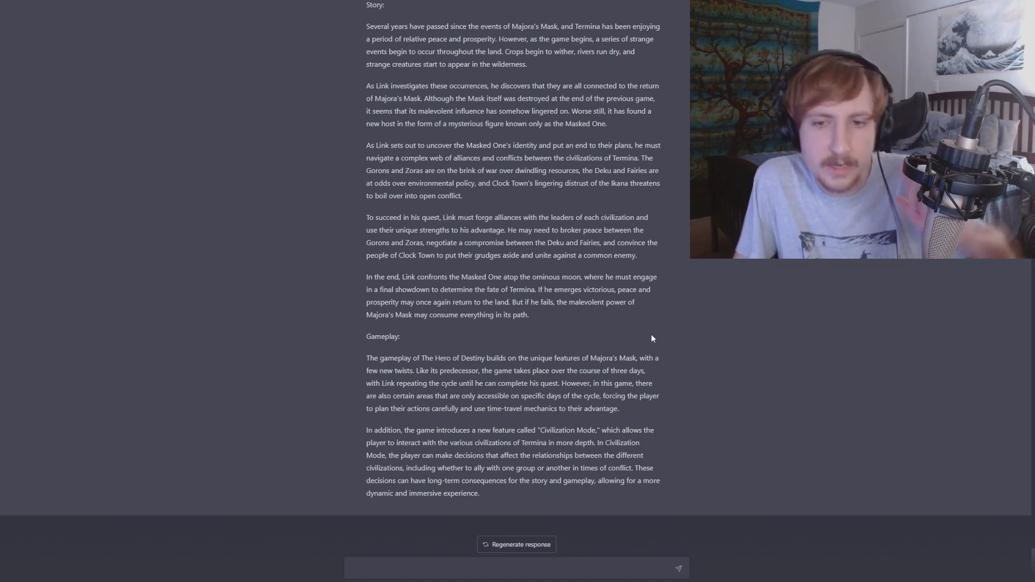
{"action": "mouse_move", "coordinate": [649, 334]}
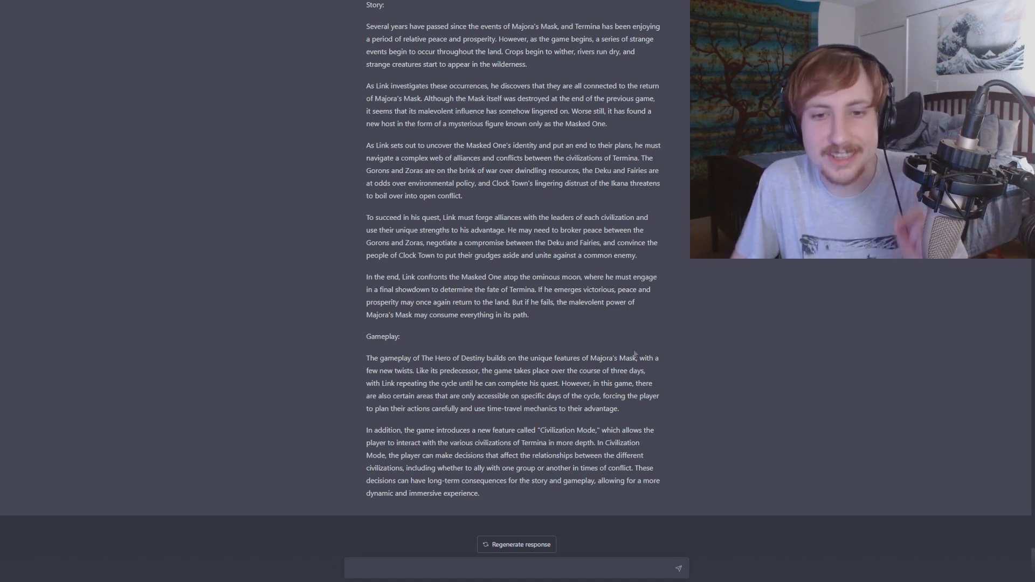
{"action": "mouse_move", "coordinate": [684, 396]}
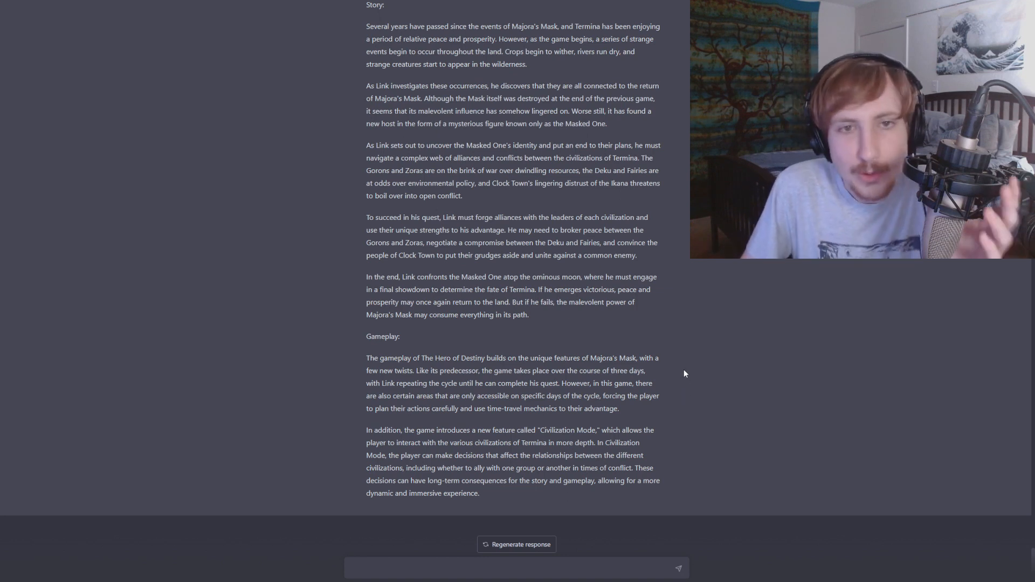
{"action": "mouse_move", "coordinate": [670, 332]}
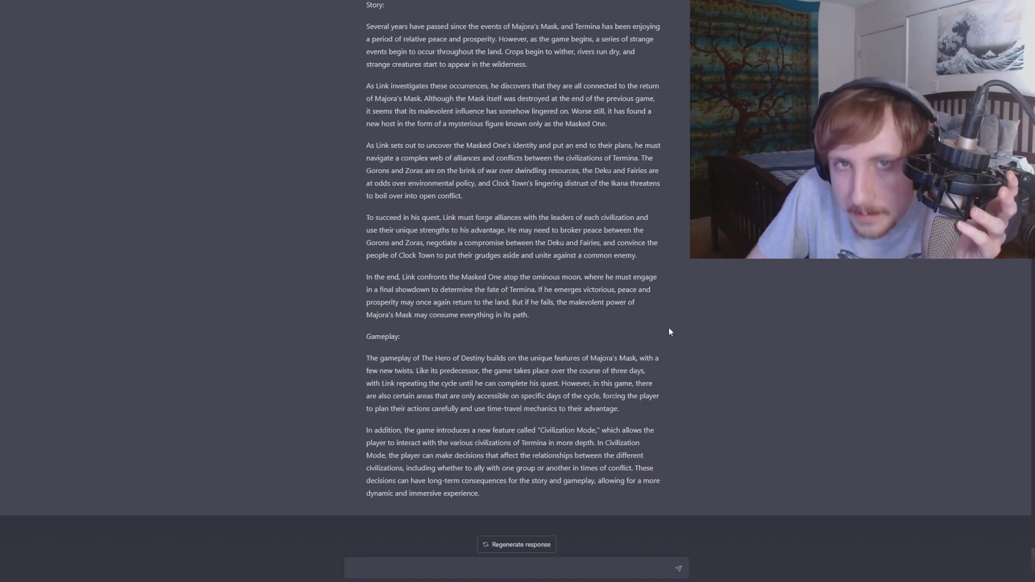
{"action": "mouse_move", "coordinate": [675, 316]}
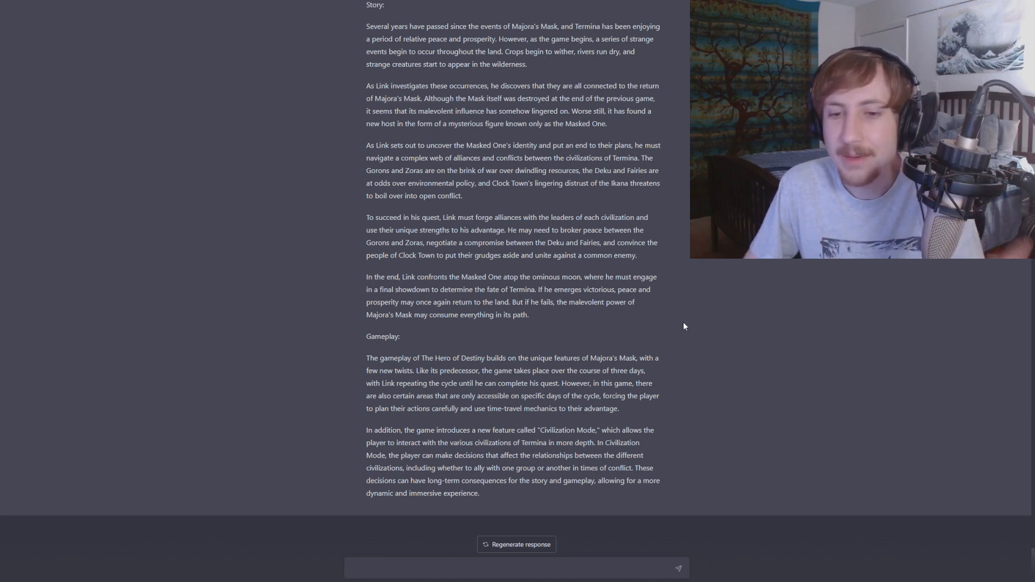
{"action": "mouse_move", "coordinate": [649, 427]}
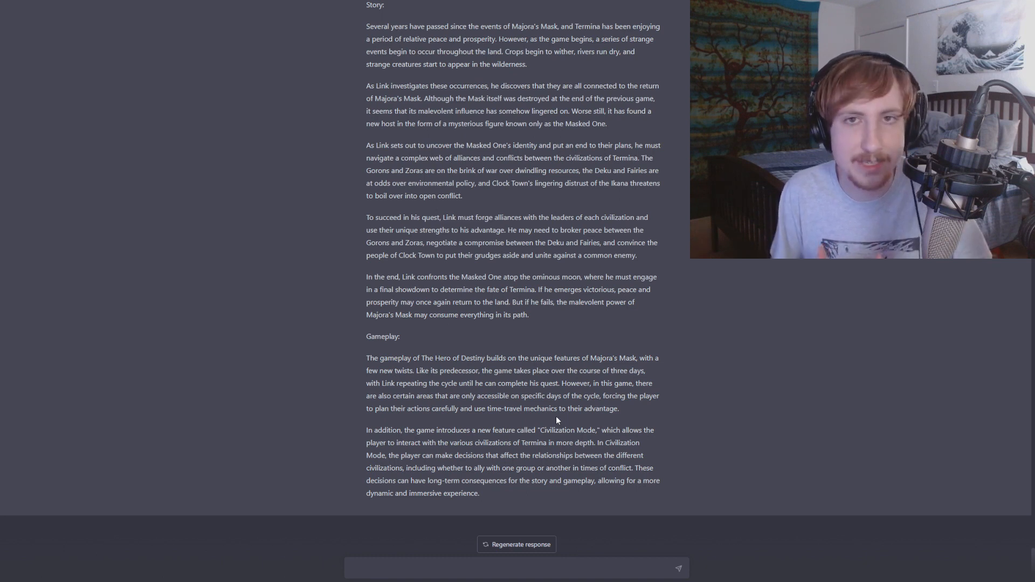
{"action": "mouse_move", "coordinate": [773, 500]}
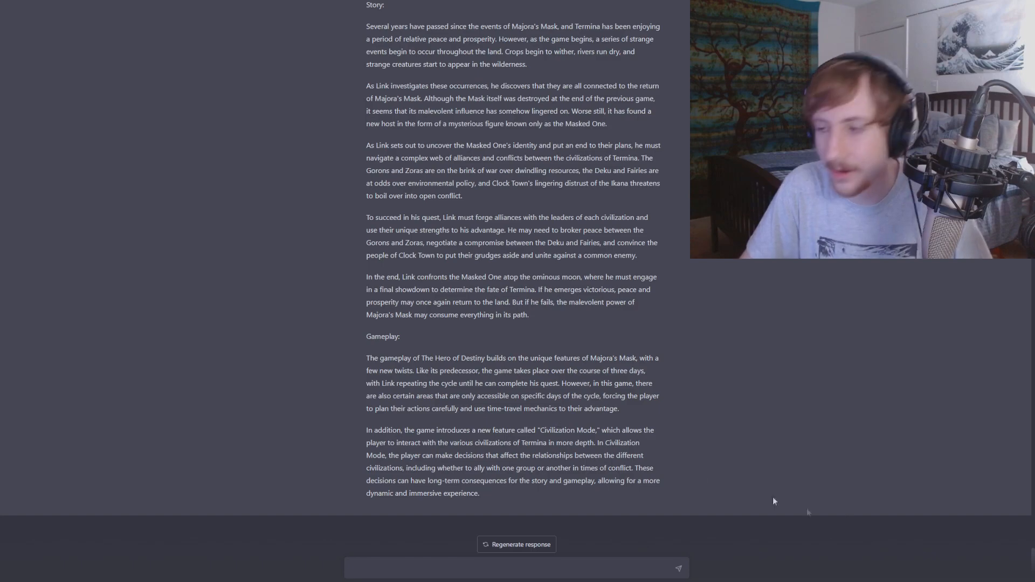